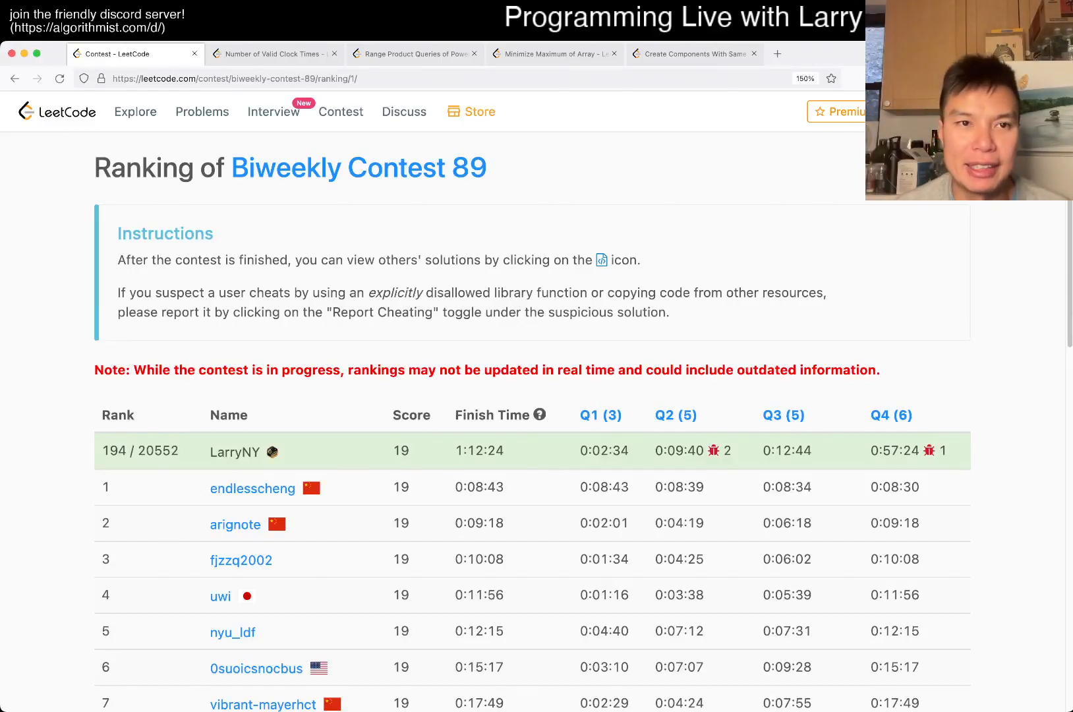
Switch from the contest ranking to the 'Number of Valid Clock Times' problem statement.
{"action": "left_click", "coordinate": [274, 53]}
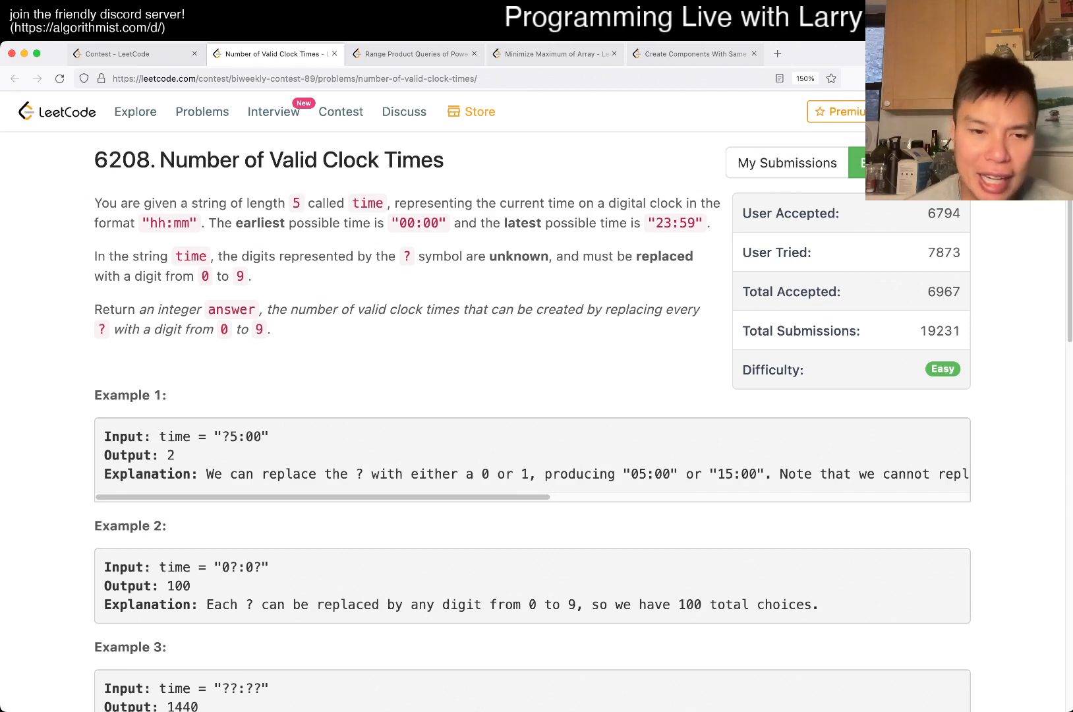
{"action": "scroll", "scroll_direction": "down", "scroll_amount": 3}
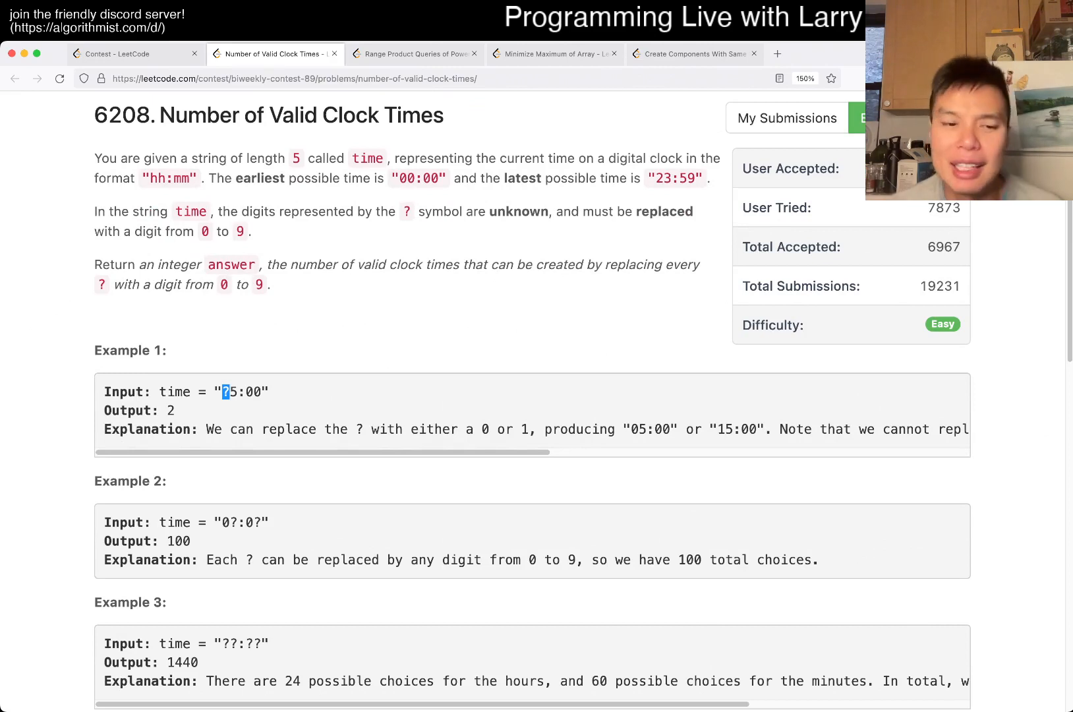
{"action": "scroll", "scroll_direction": "down", "scroll_amount": 3}
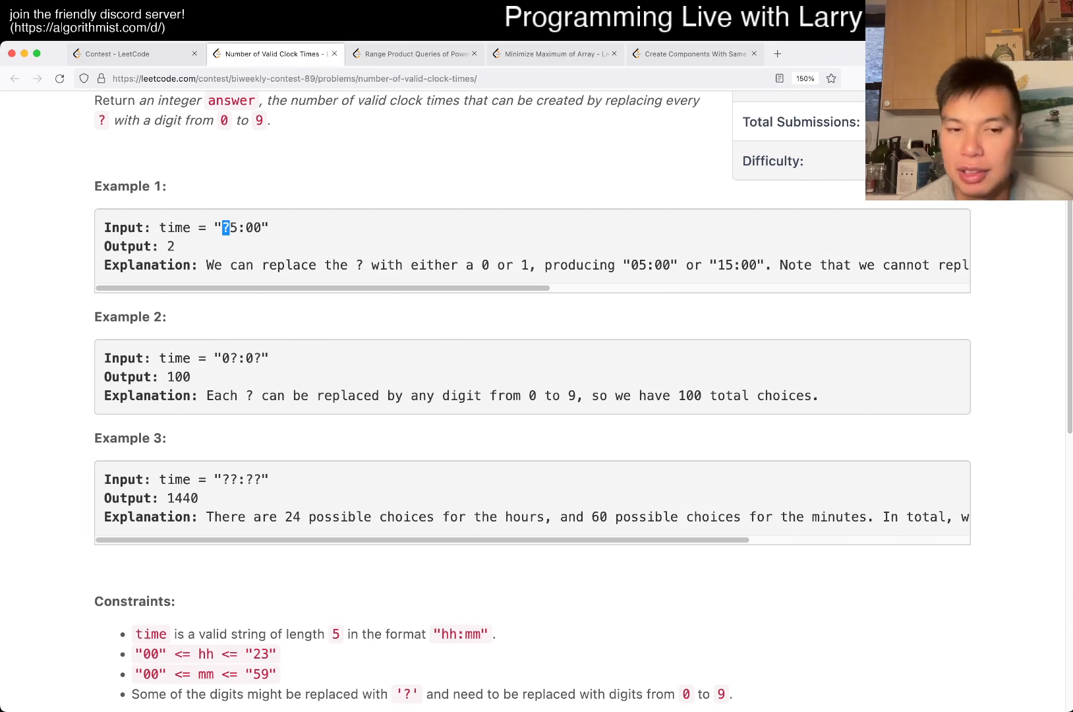
{"action": "scroll", "scroll_direction": "down", "scroll_amount": 3}
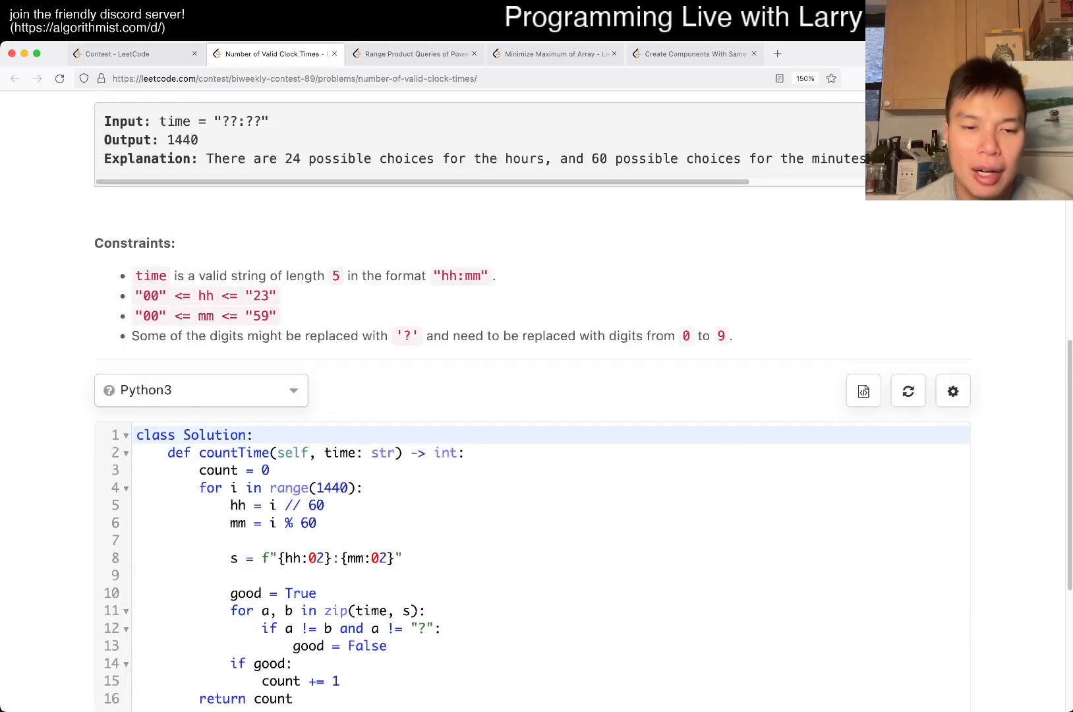
Review the existing countTime solution, then return to the Biweekly Contest 89 overview page.
{"action": "scroll", "scroll_direction": "down", "scroll_amount": 3}
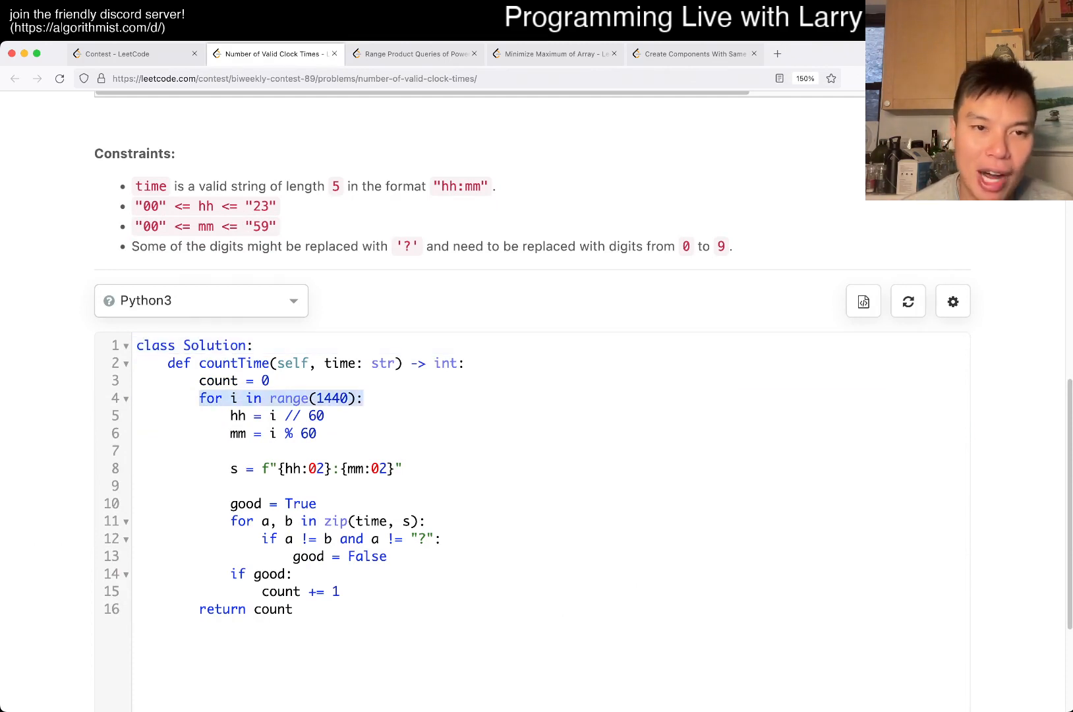
{"action": "scroll", "scroll_direction": "down", "scroll_amount": 3}
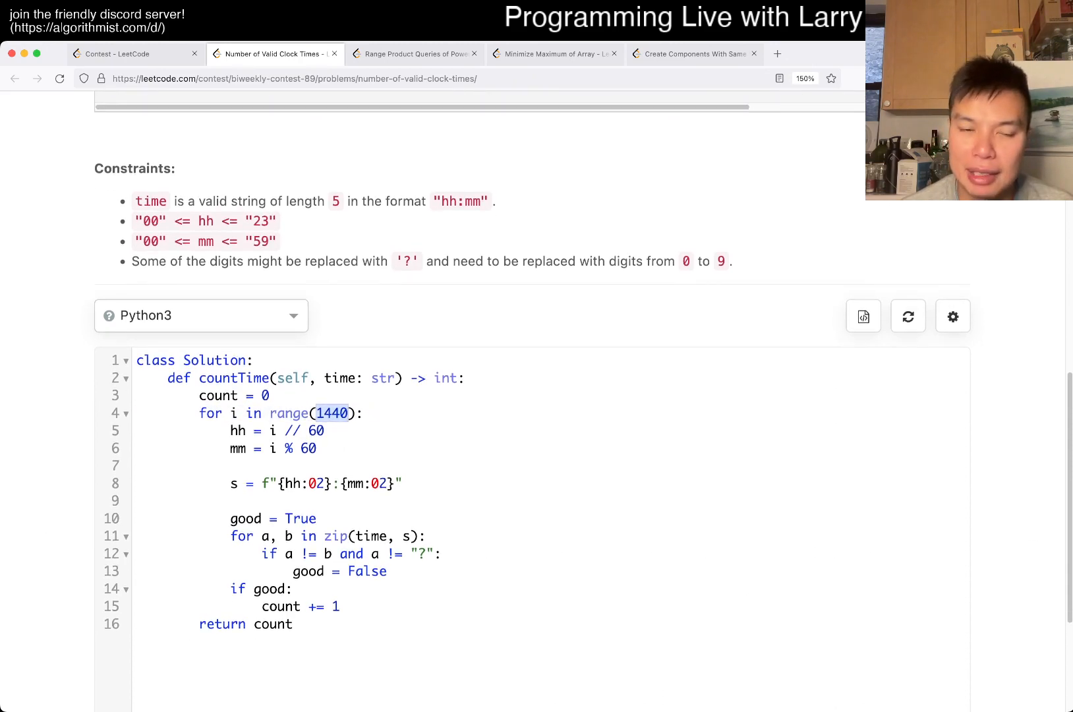
{"action": "scroll", "scroll_direction": "up", "scroll_amount": 3}
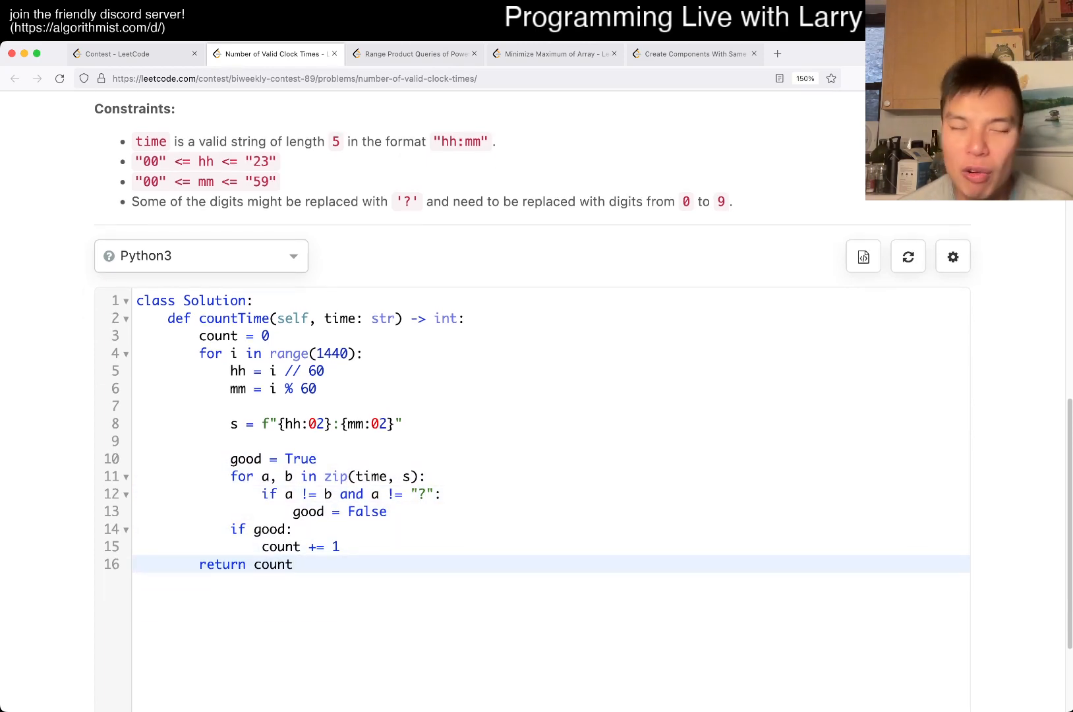
{"action": "left_click", "coordinate": [293, 564]}
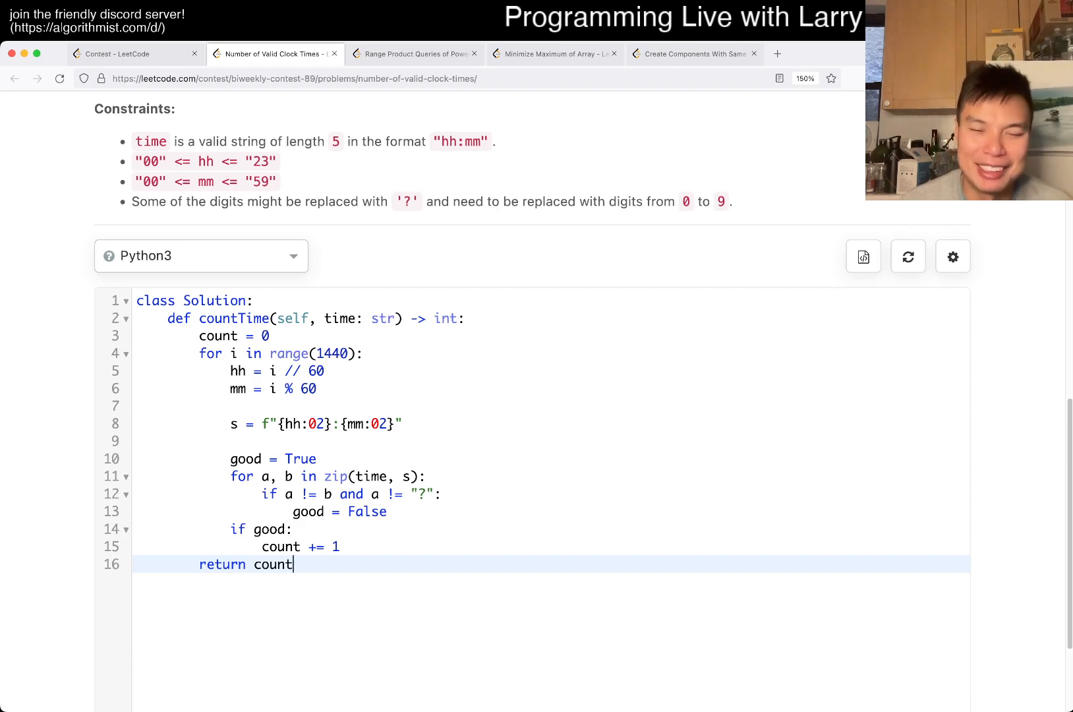
{"action": "left_click", "coordinate": [329, 353]}
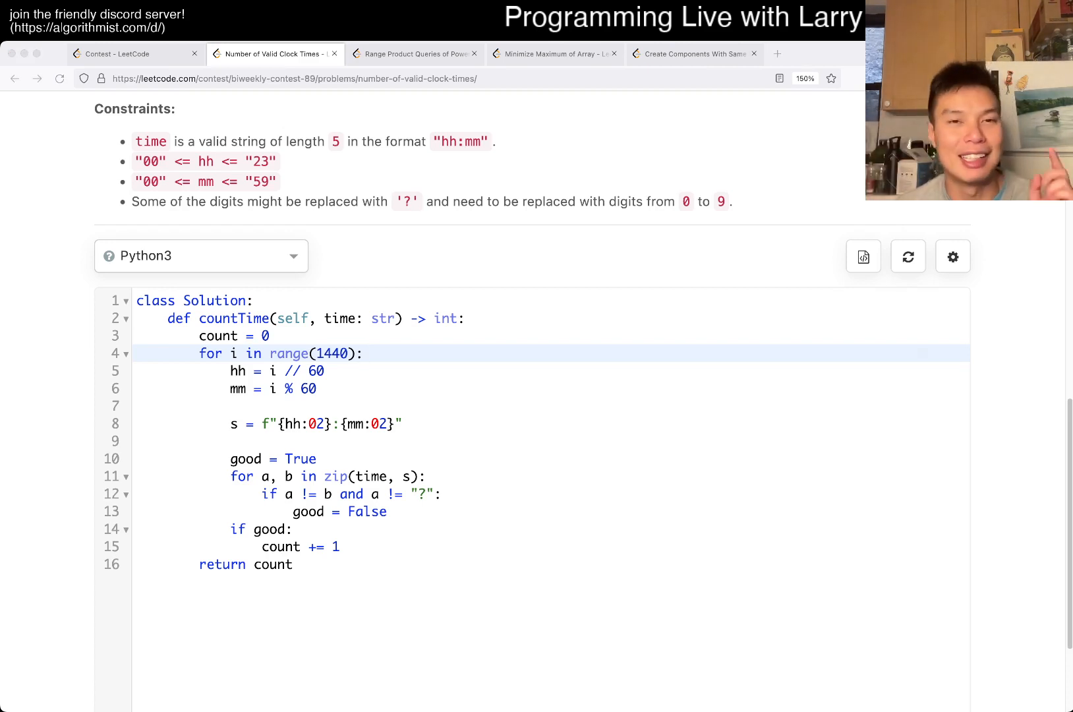
{"action": "left_click", "coordinate": [129, 53]}
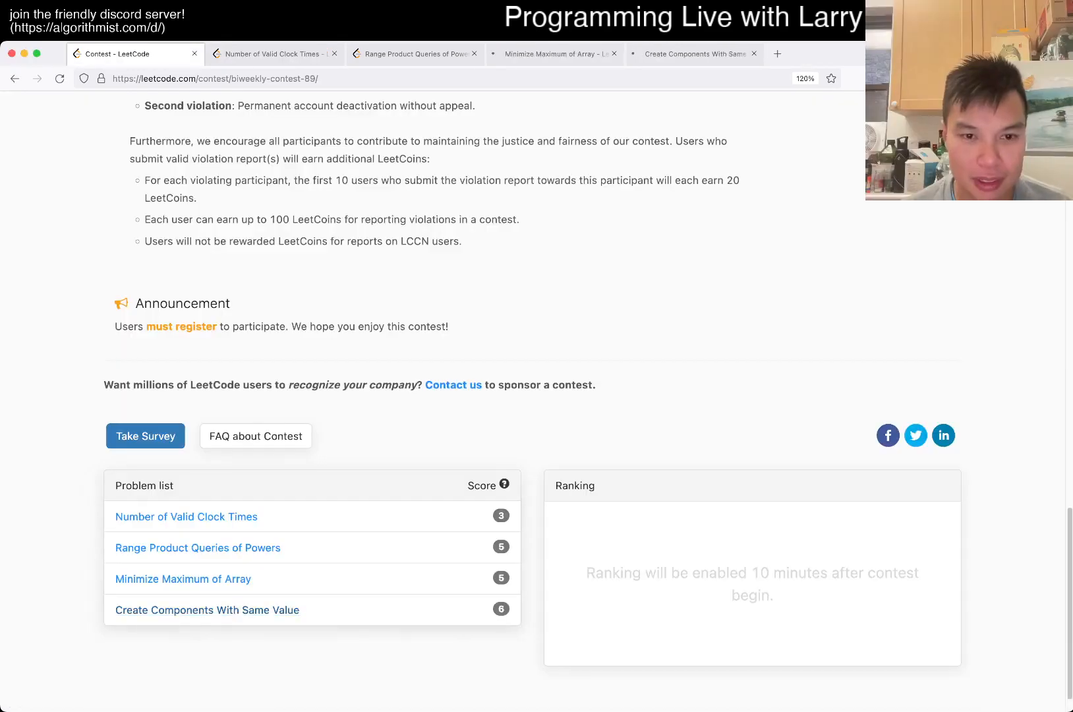
Reopen 'Number of Valid Clock Times' from the problem list and reach its blank Python3 countTime stub.
{"action": "left_click", "coordinate": [186, 517]}
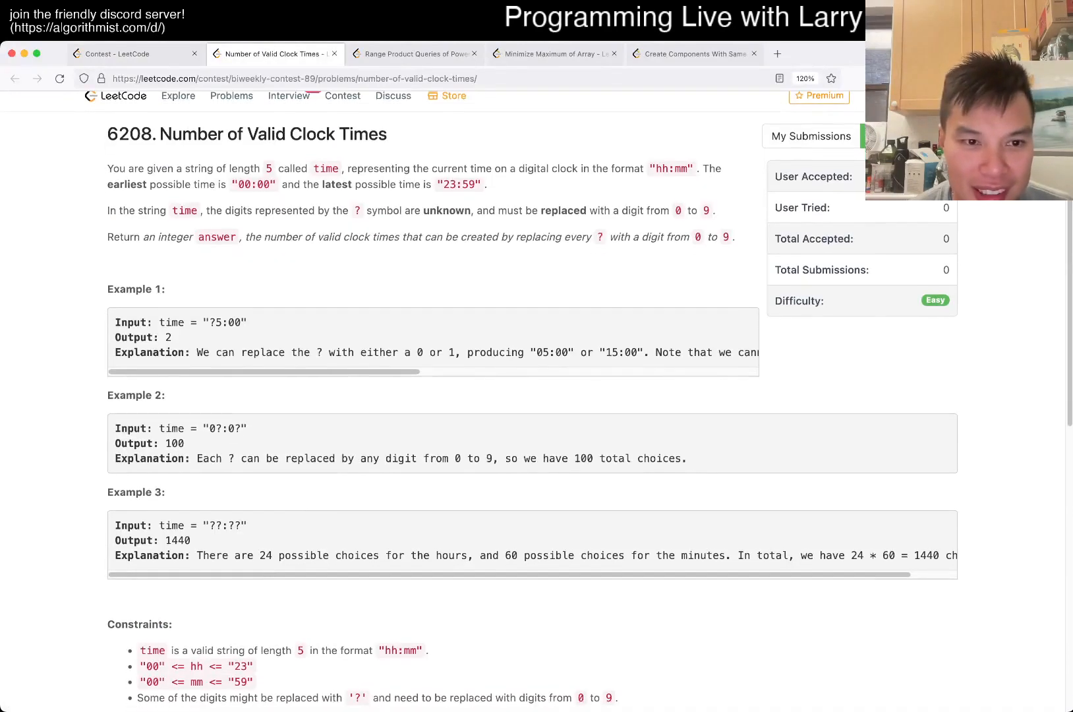
{"action": "scroll", "scroll_direction": "down", "scroll_amount": 3}
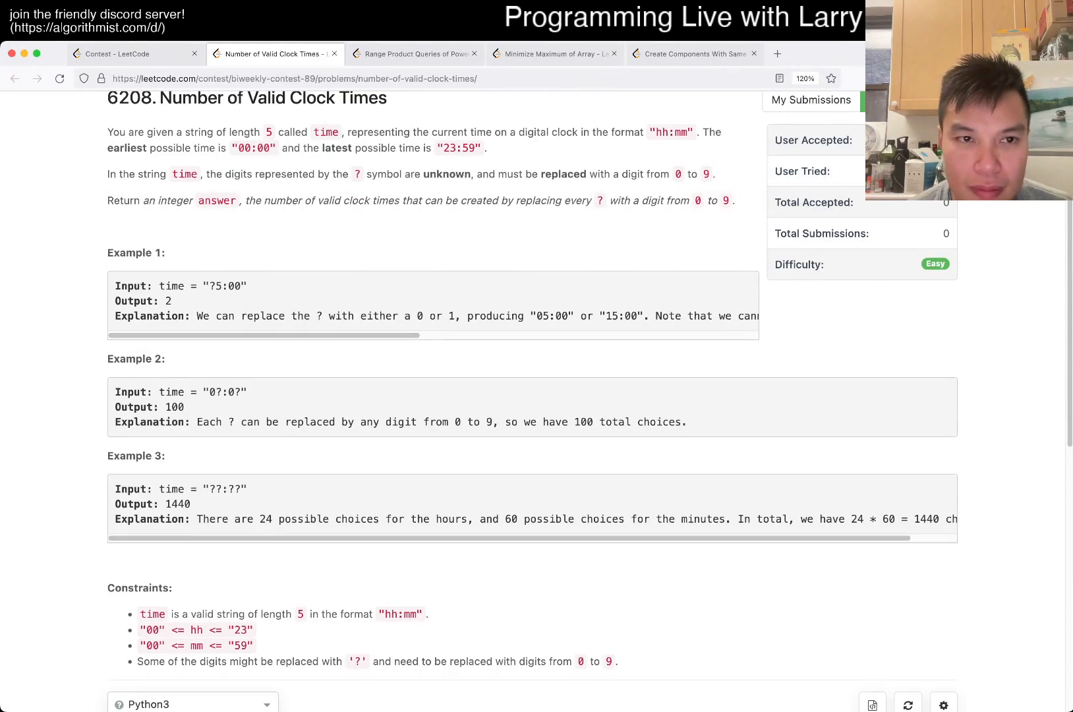
{"action": "scroll", "scroll_direction": "up", "scroll_amount": 3}
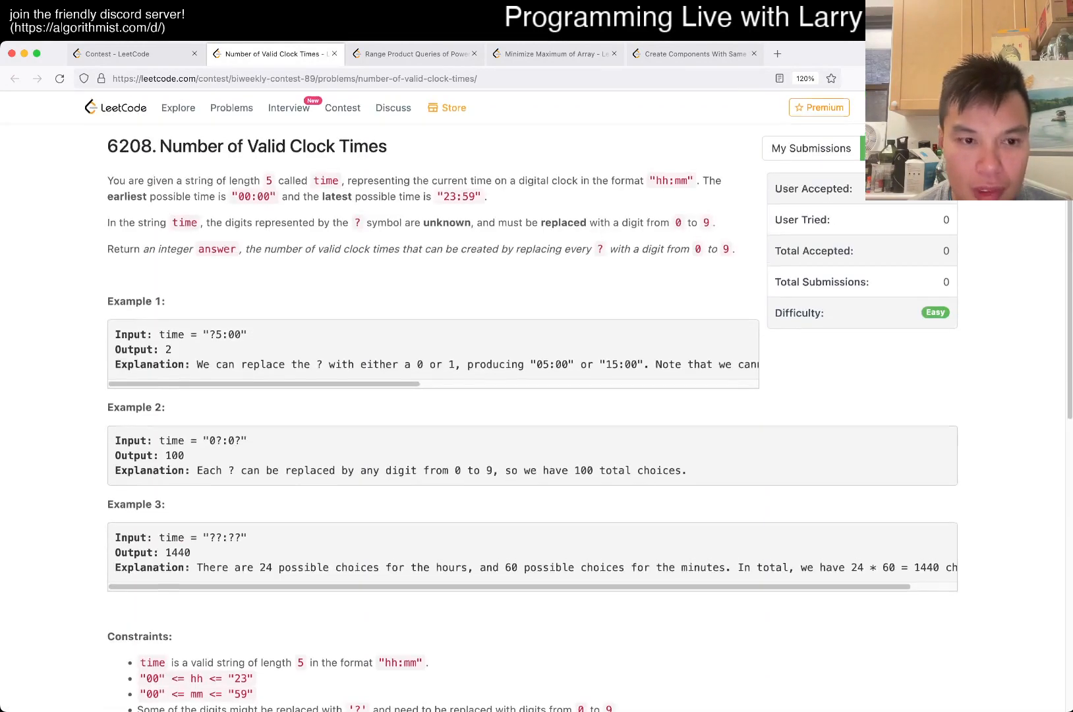
{"action": "scroll", "scroll_direction": "down", "scroll_amount": 3}
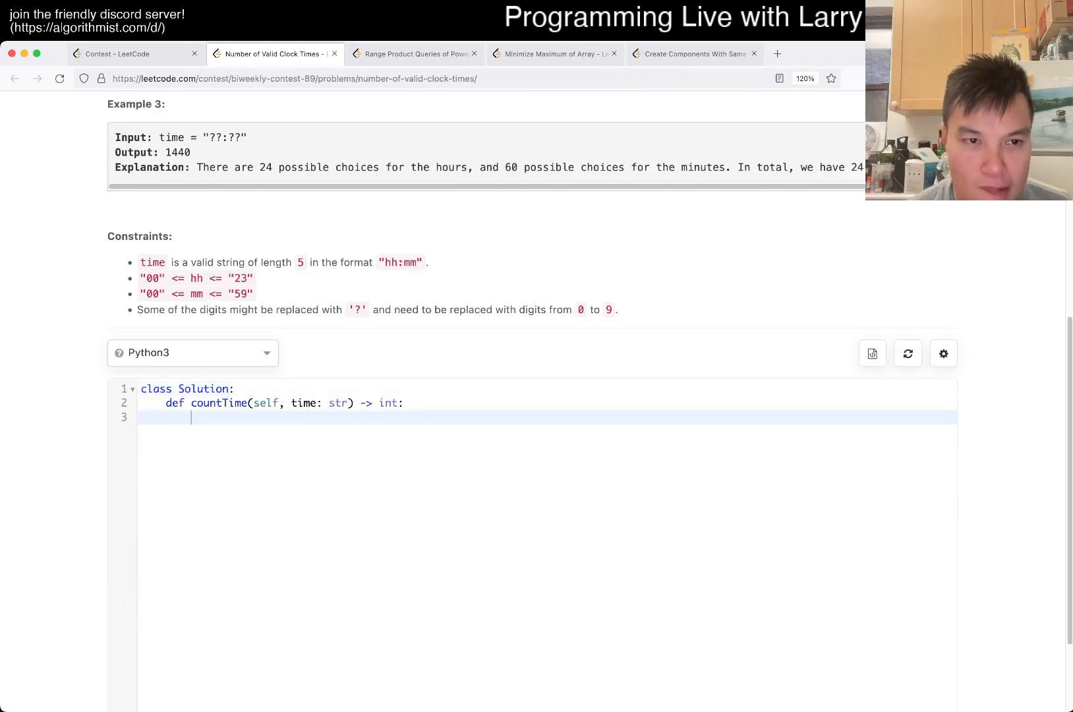
{"action": "scroll", "scroll_direction": "up", "scroll_amount": 3}
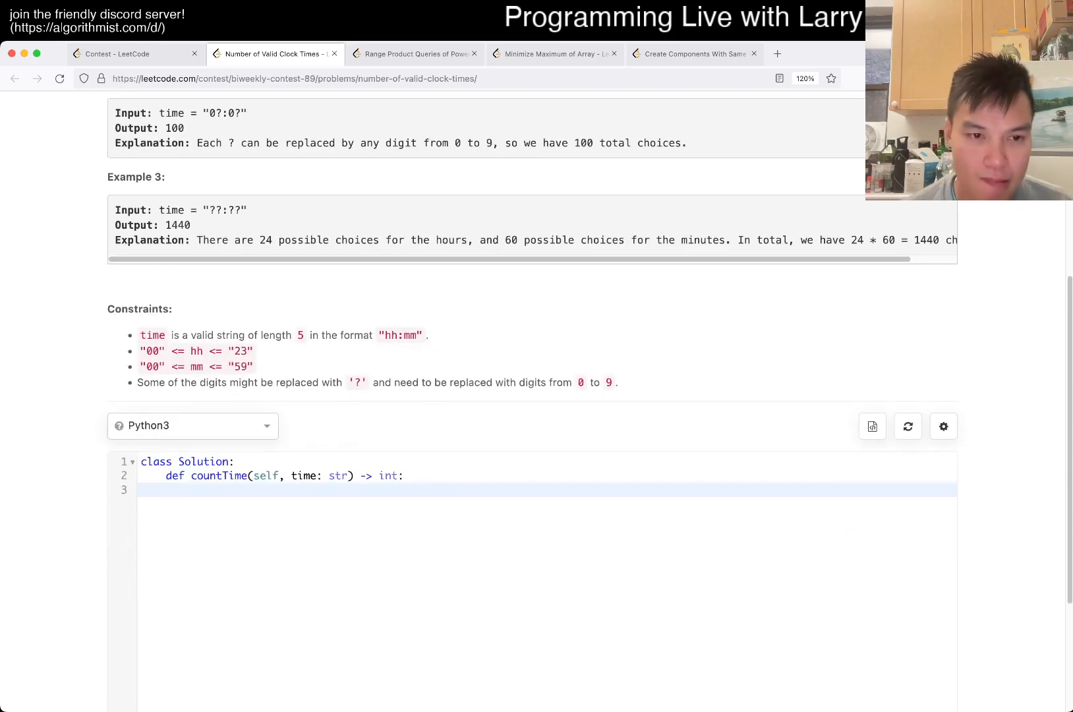
{"action": "scroll", "scroll_direction": "up", "scroll_amount": 3}
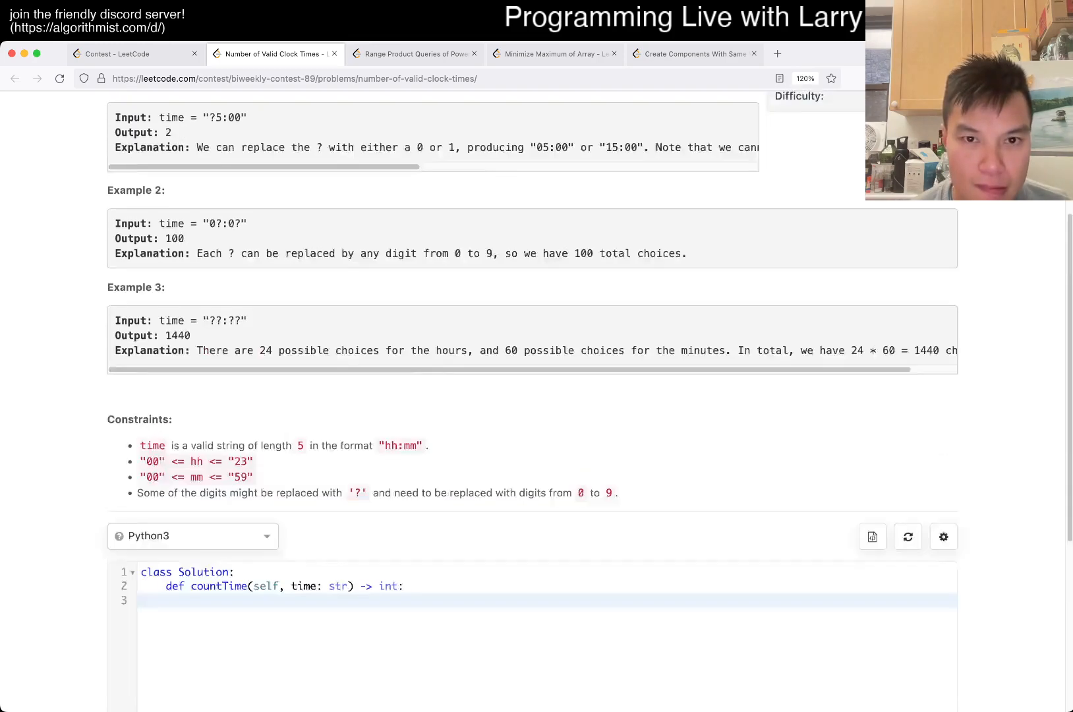
{"action": "scroll", "scroll_direction": "up", "scroll_amount": 3}
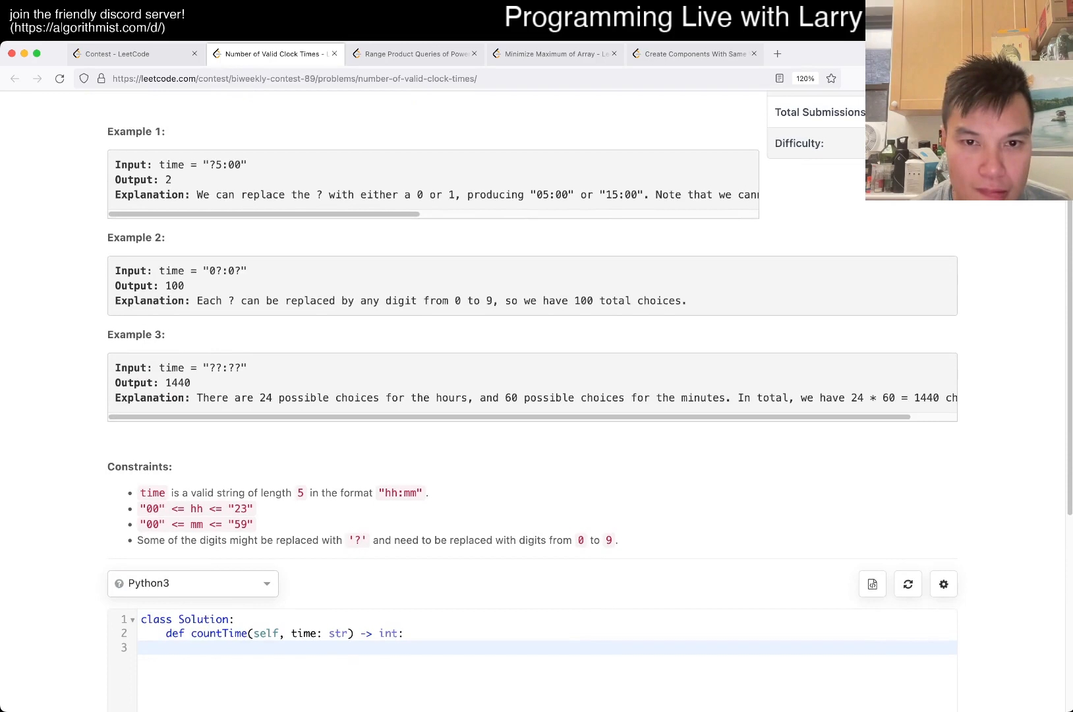
{"action": "scroll", "scroll_direction": "up", "scroll_amount": 3}
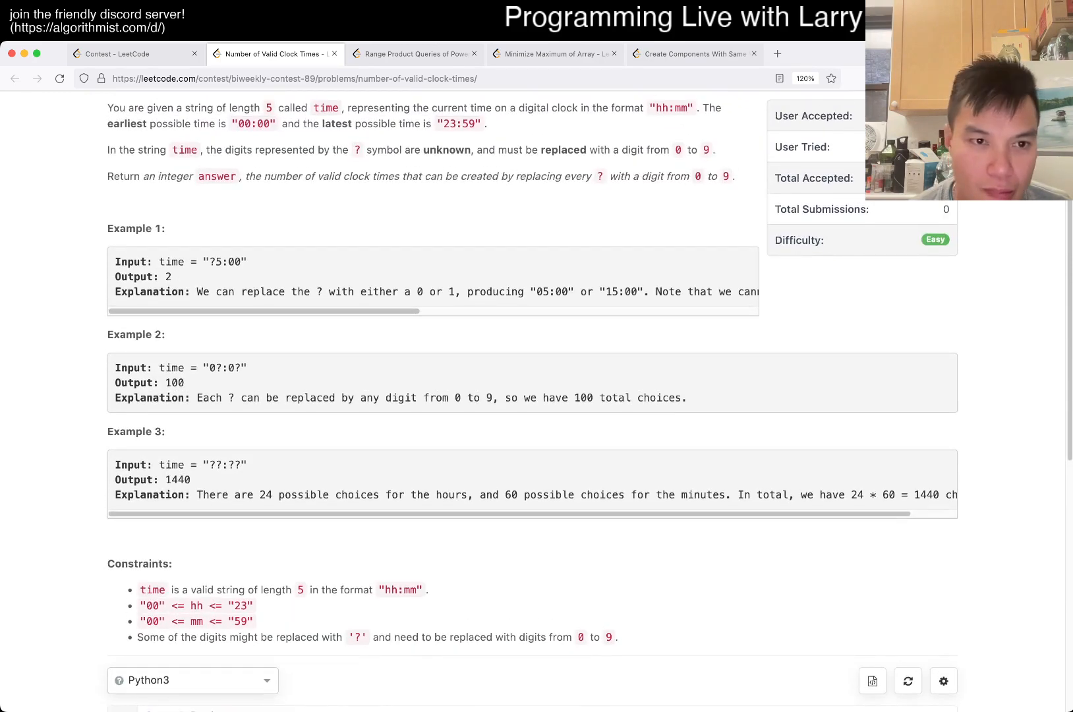
{"action": "scroll", "scroll_direction": "down", "scroll_amount": 3}
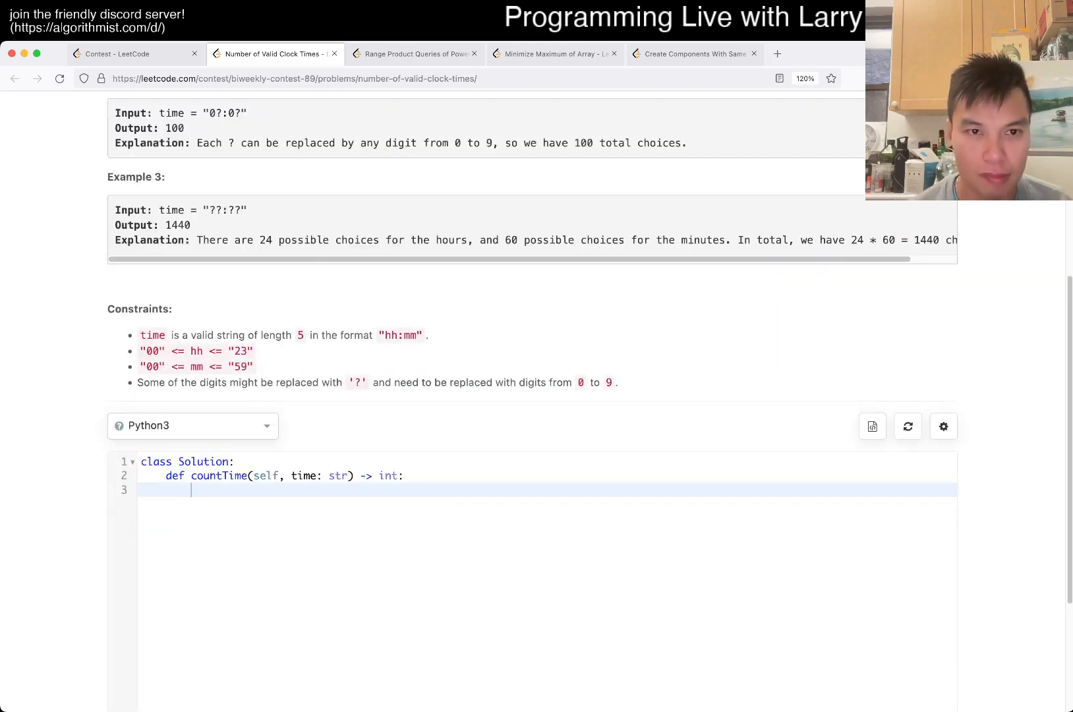
Loop i over range(1440) and derive hours and minutes via division and % 60.
{"action": "type", "text": "for"}
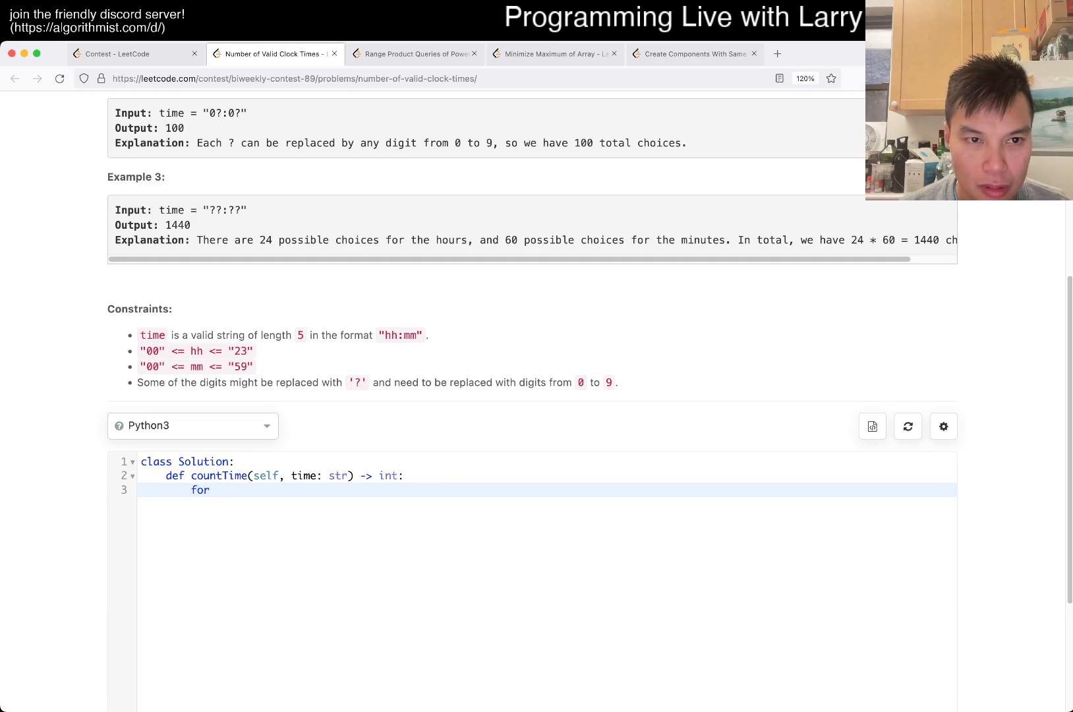
{"action": "type", "text": "i"}
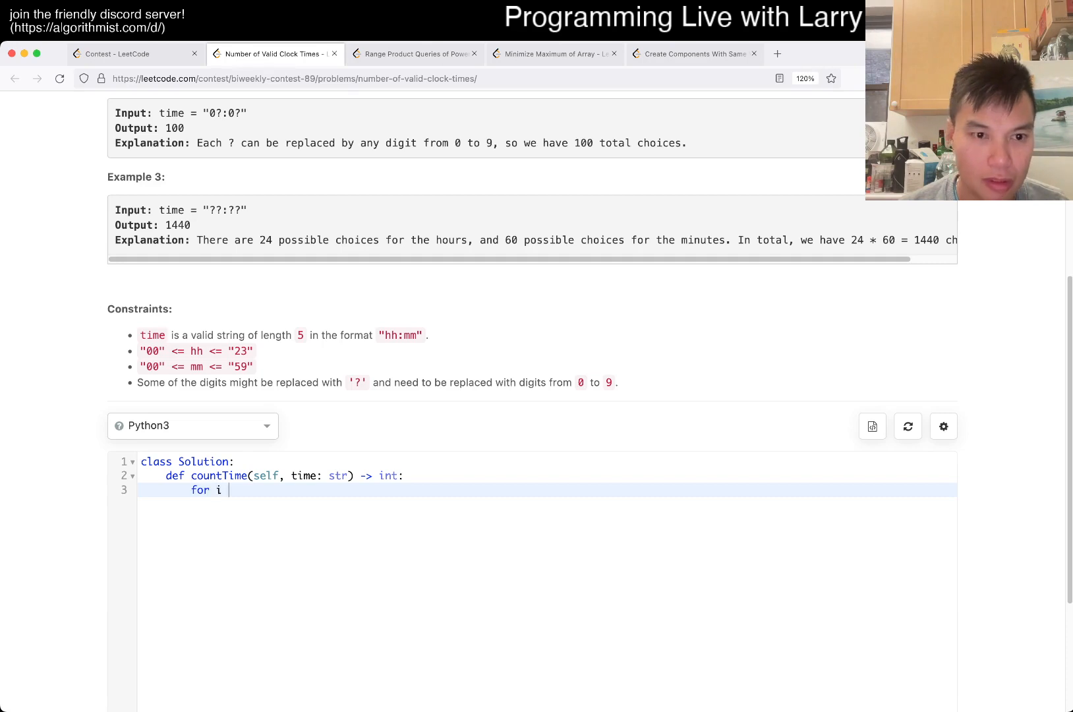
{"action": "type", "text": "in range(144)"}
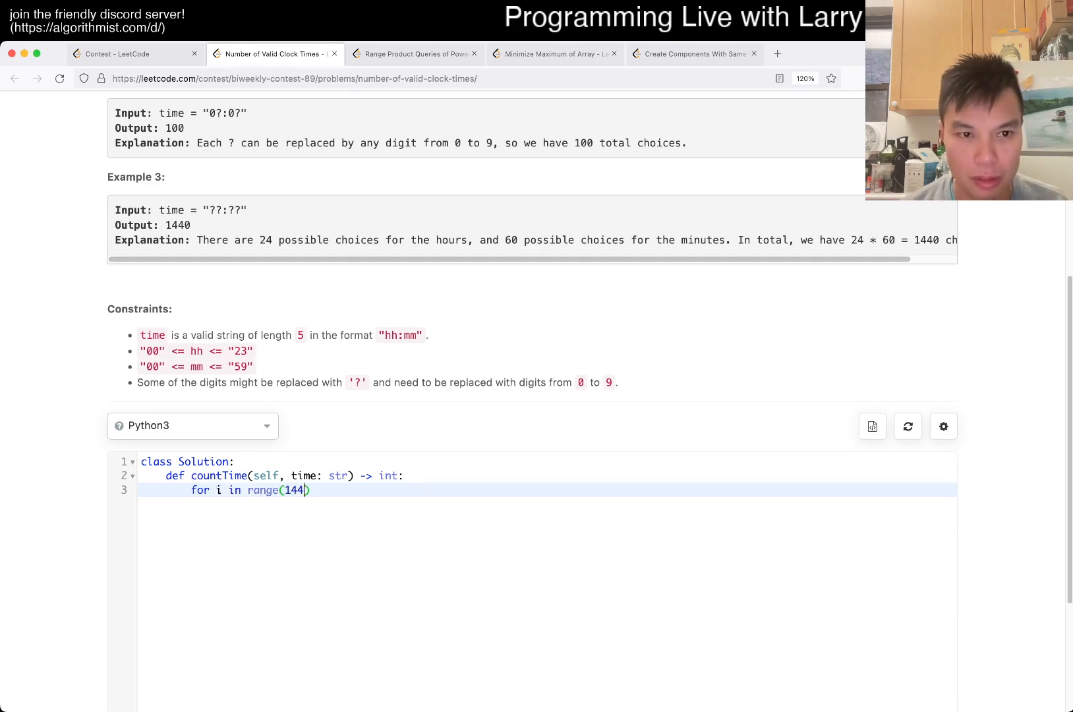
{"action": "type", "text": "0):"}
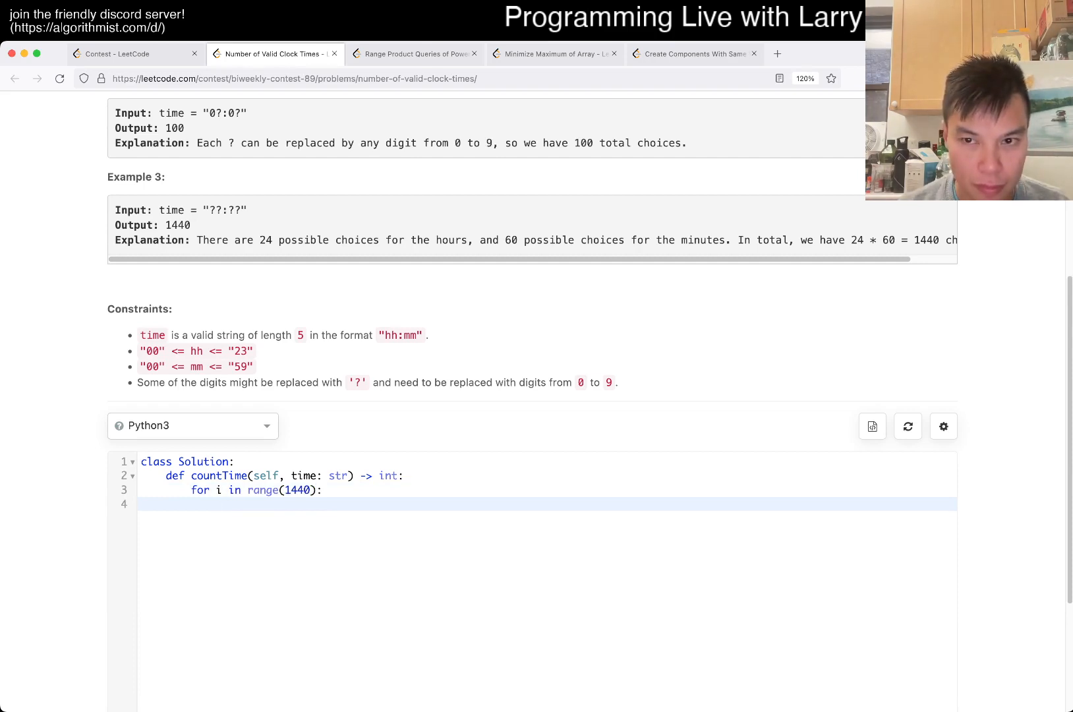
{"action": "type", "text": "h = i // 6"}
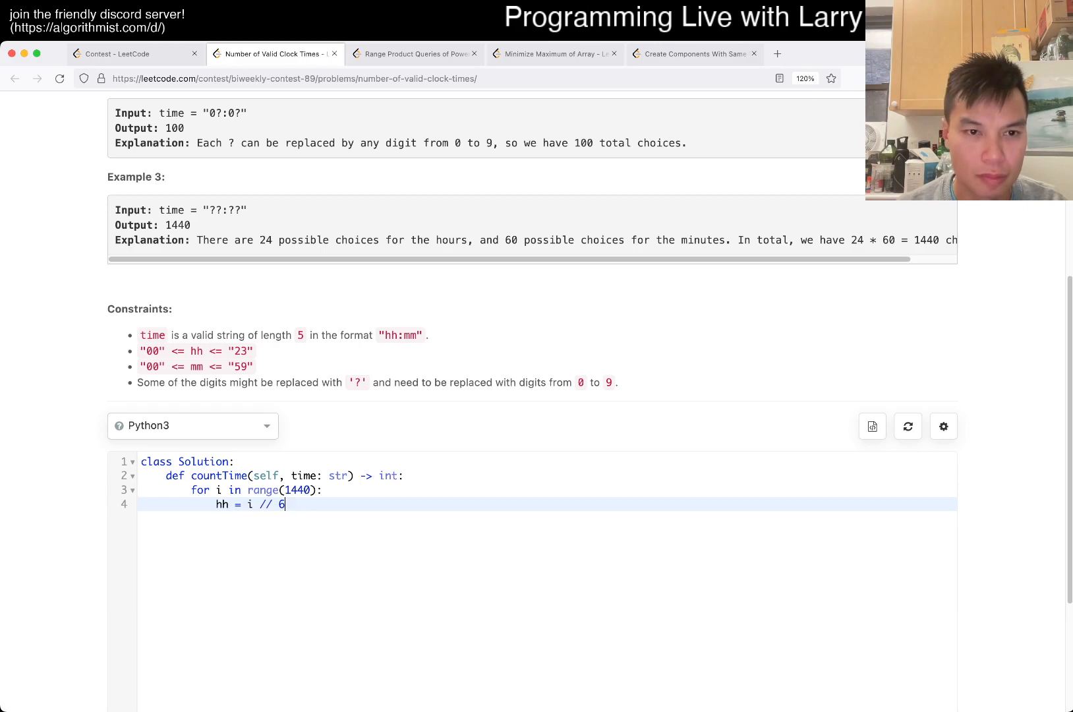
{"action": "type", "text": "0"}
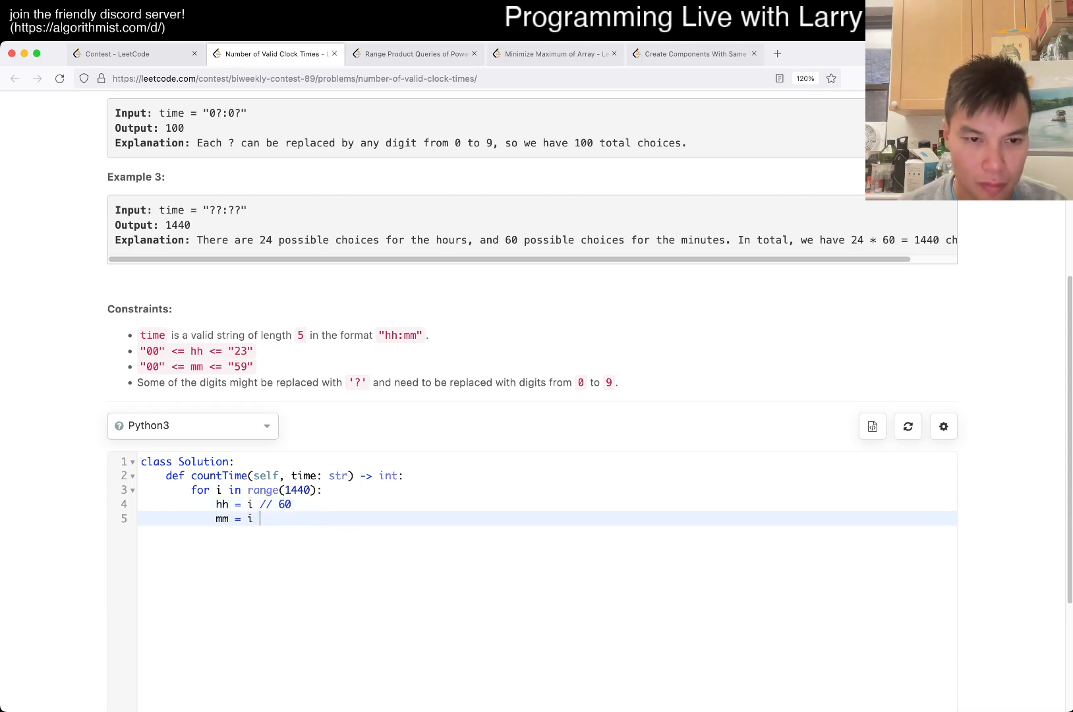
{"action": "type", "text": "% 60"}
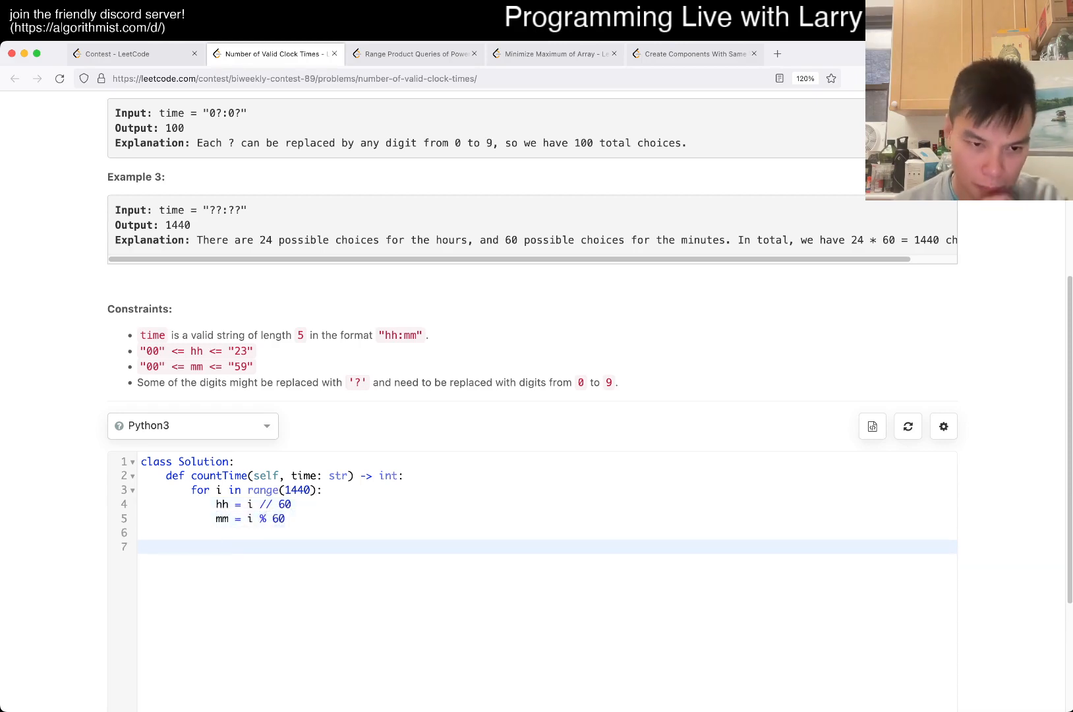
Build the zero-padded f"{hh:02}:{mm:02}" string, debug-print it, and run the testcases showing 00:00.
{"action": "type", "text": "f\""}
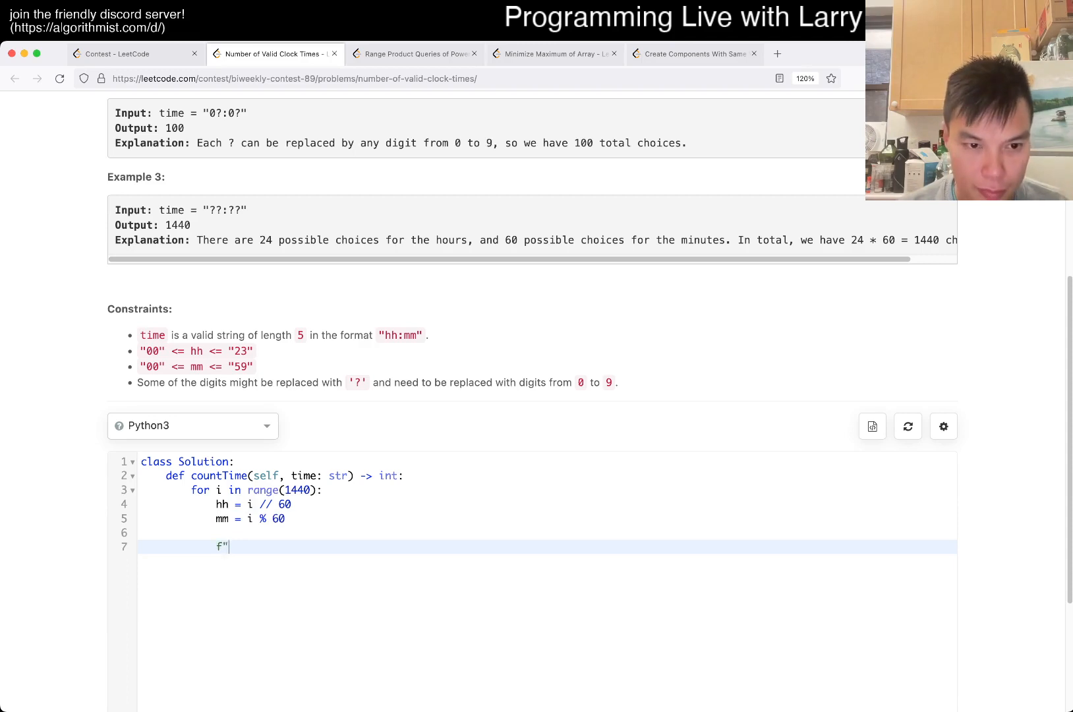
{"action": "type", "text": "{h}"}
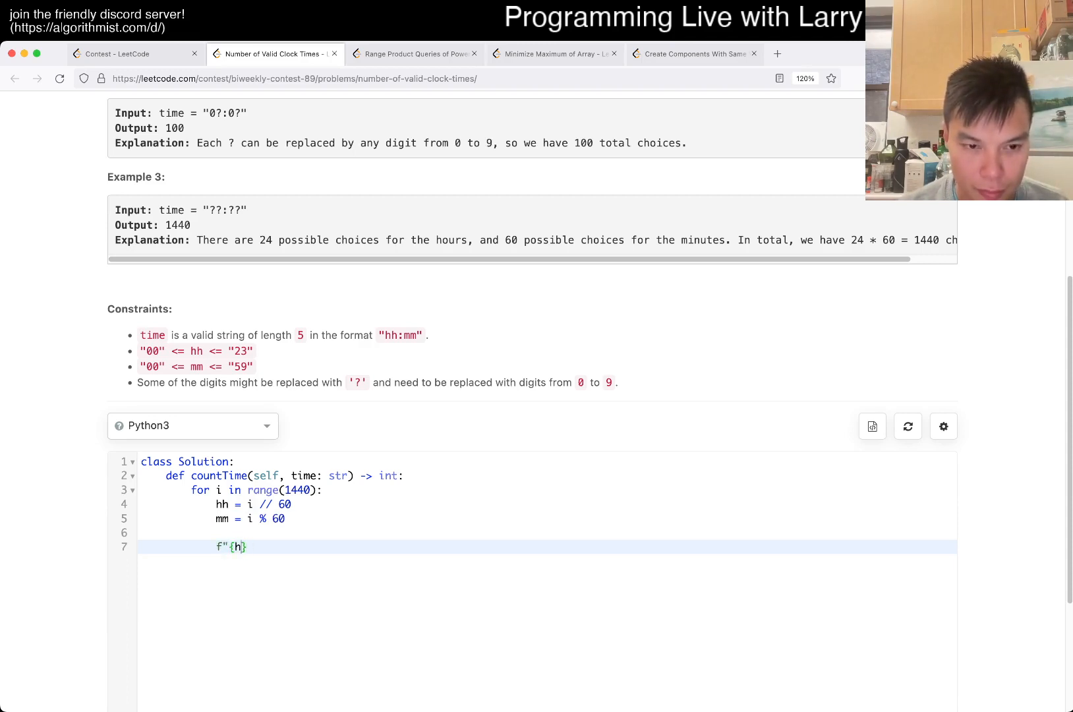
{"action": "type", "text": "h:02"}
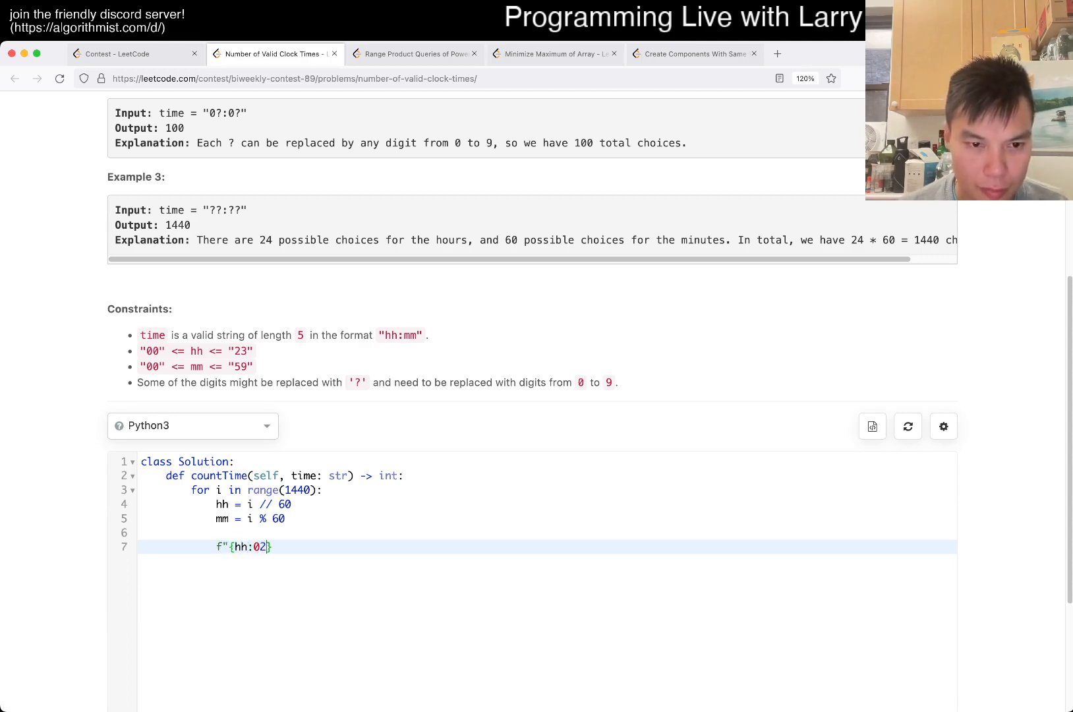
{"action": "type", "text": "}:"}
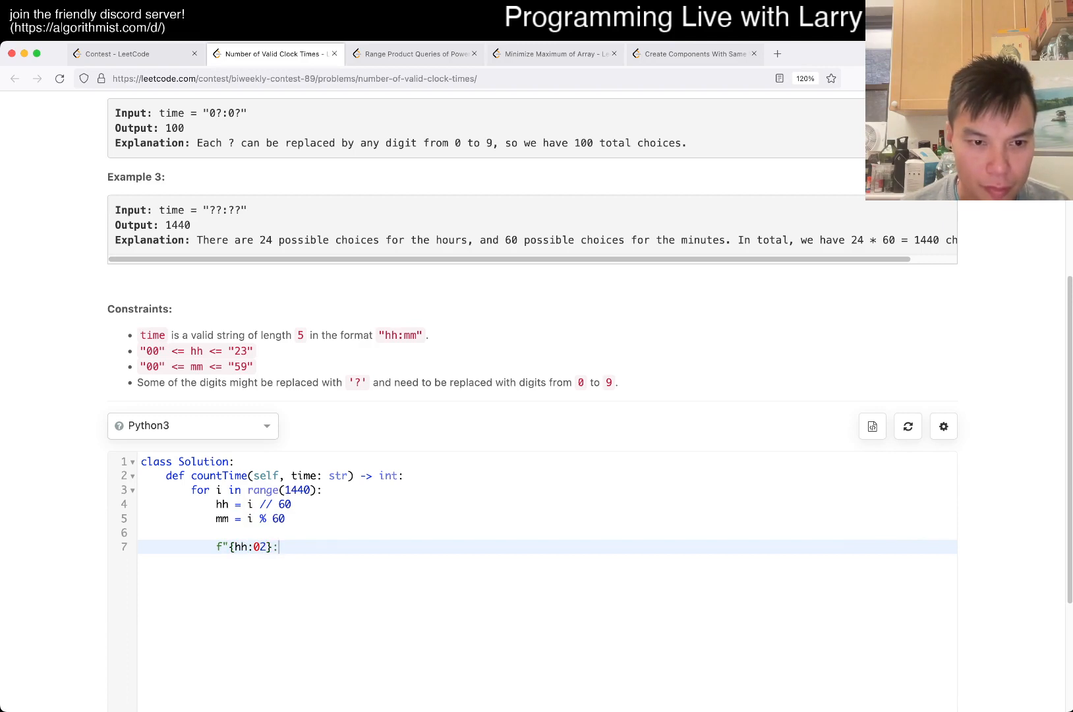
{"action": "type", "text": ":{mm:0}"}
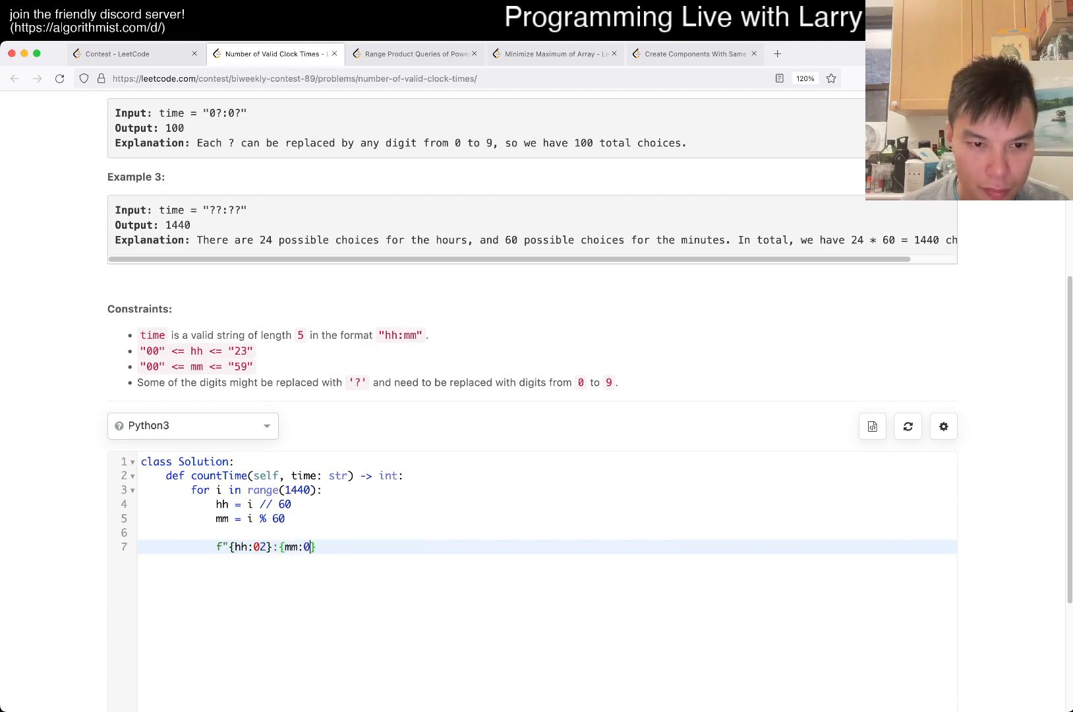
{"action": "type", "text": "2}\""}
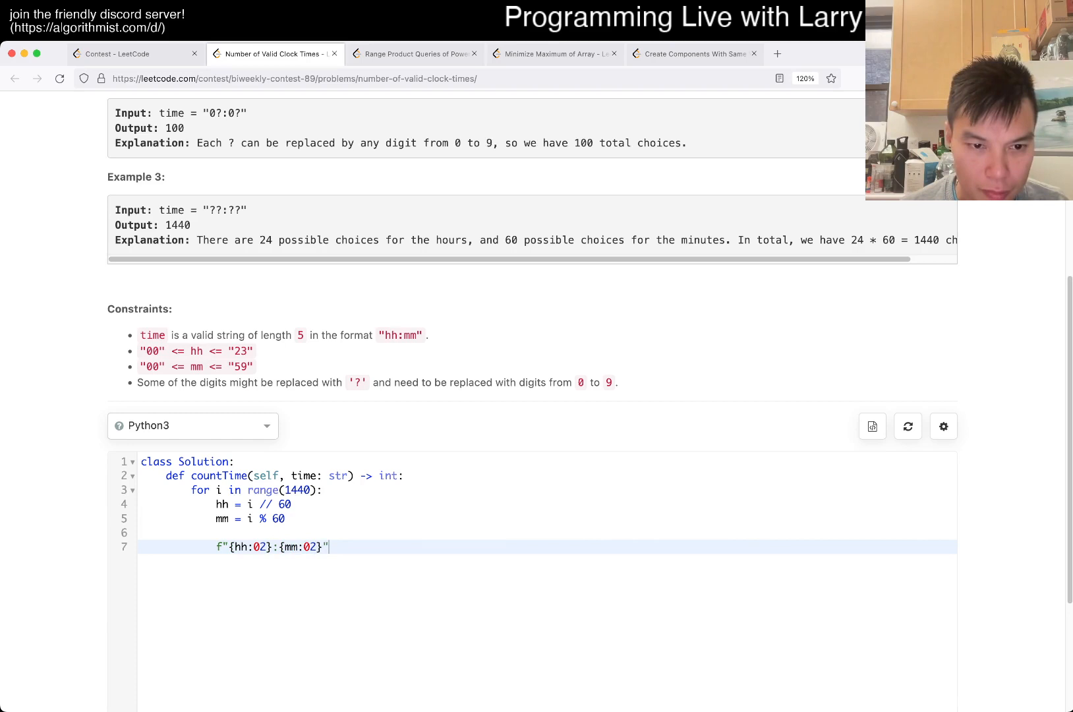
{"action": "type", "text": "print("}
{"action": "type", "text": "break"}
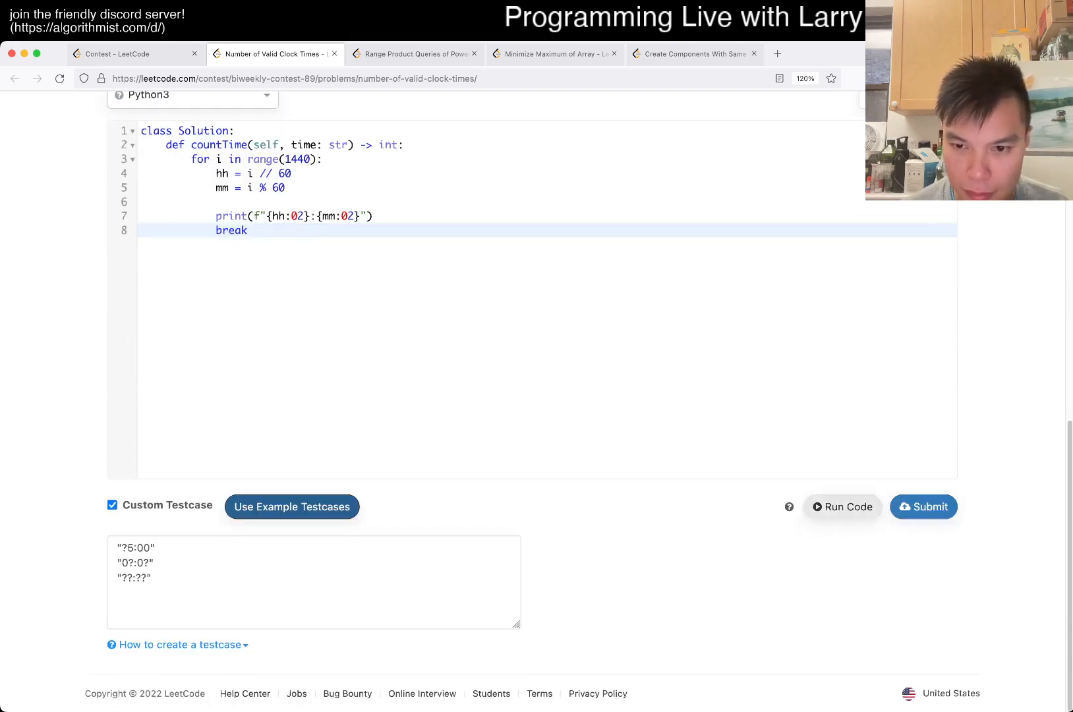
{"action": "left_click", "coordinate": [842, 506]}
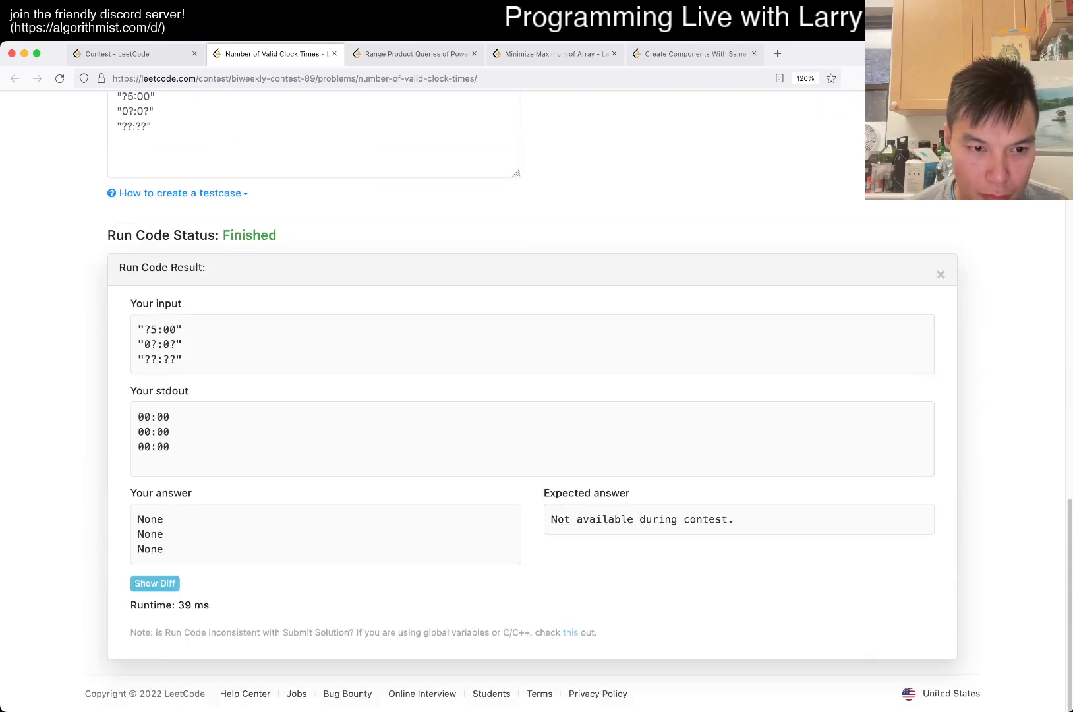
{"action": "scroll", "scroll_direction": "up", "scroll_amount": 3}
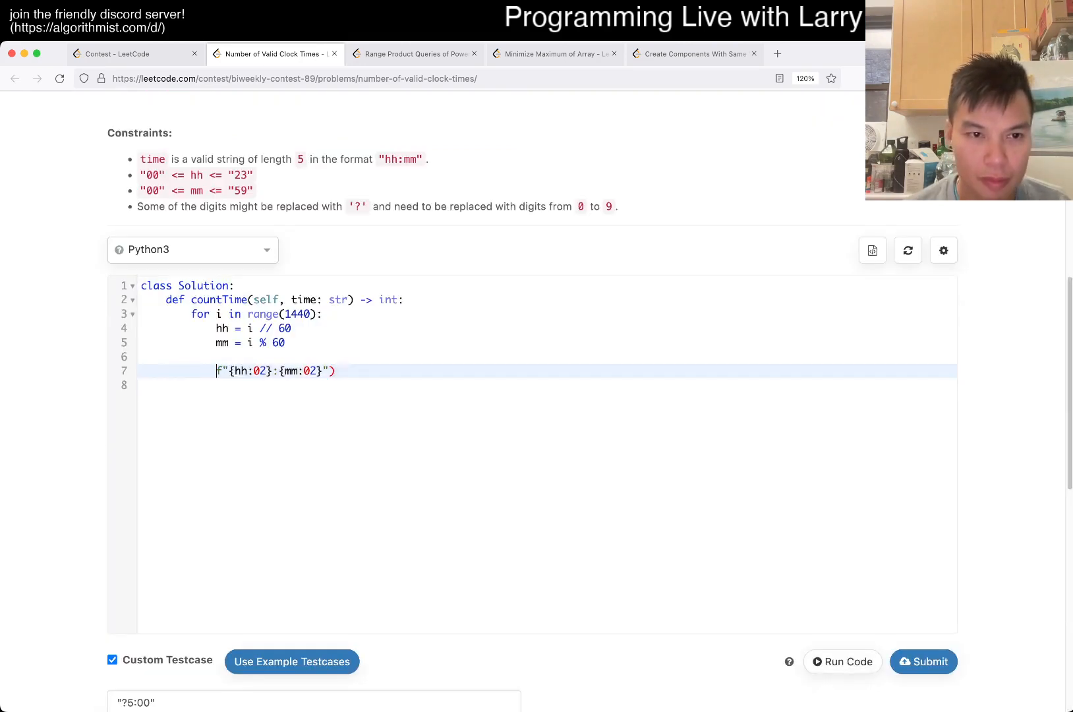
Assign the time string to s, loop over zip(time, s), and initialise count = 0.
{"action": "type", "text": "s ="}
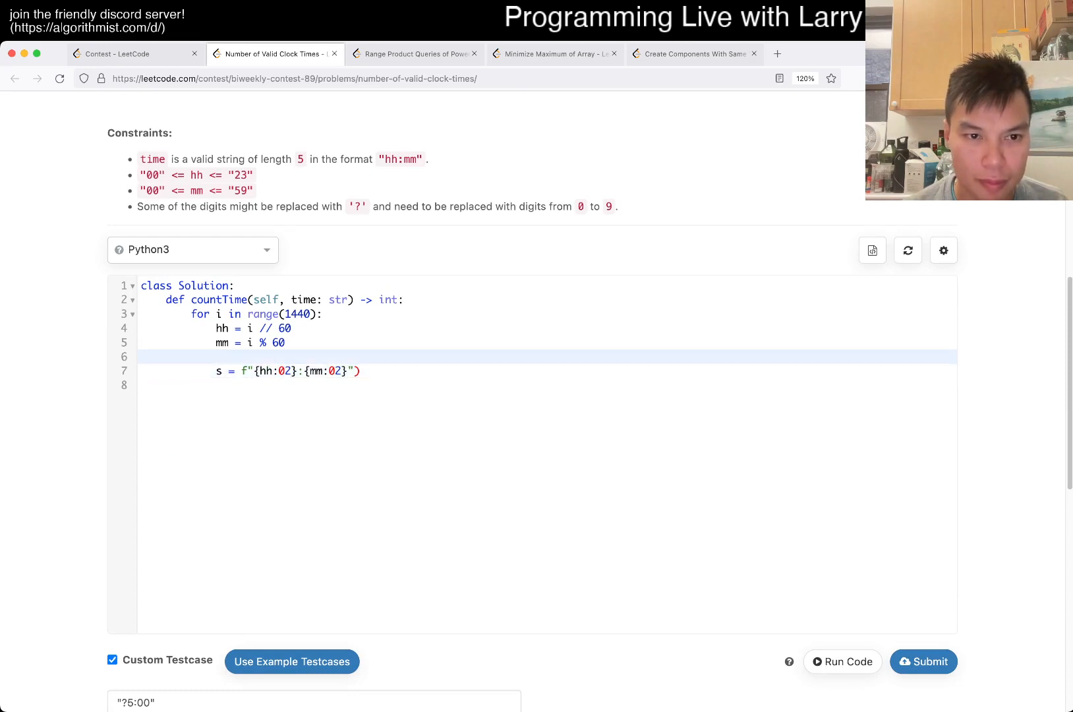
{"action": "key", "text": "Return"}
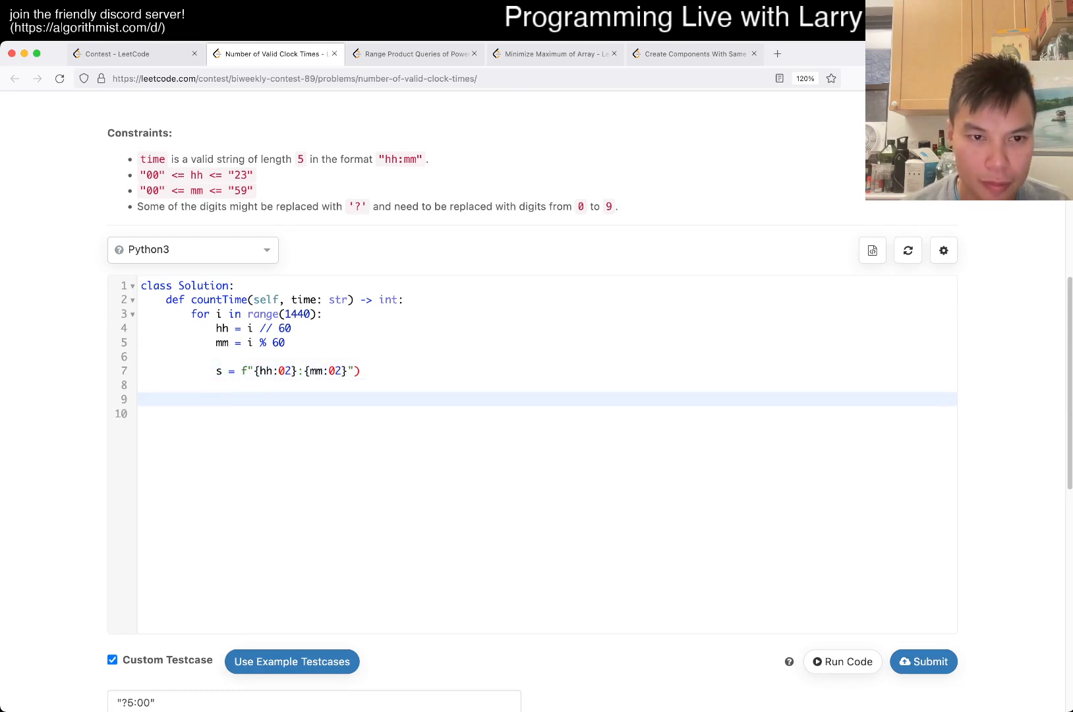
{"action": "type", "text": "for j in range("}
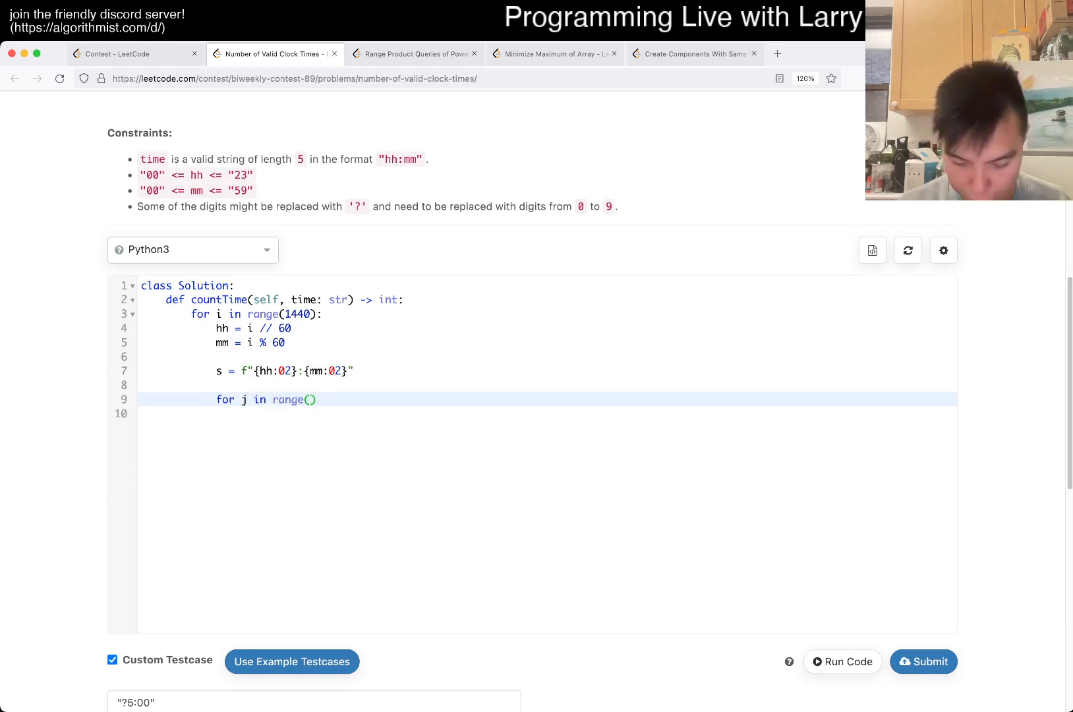
{"action": "type", "text": "time:"}
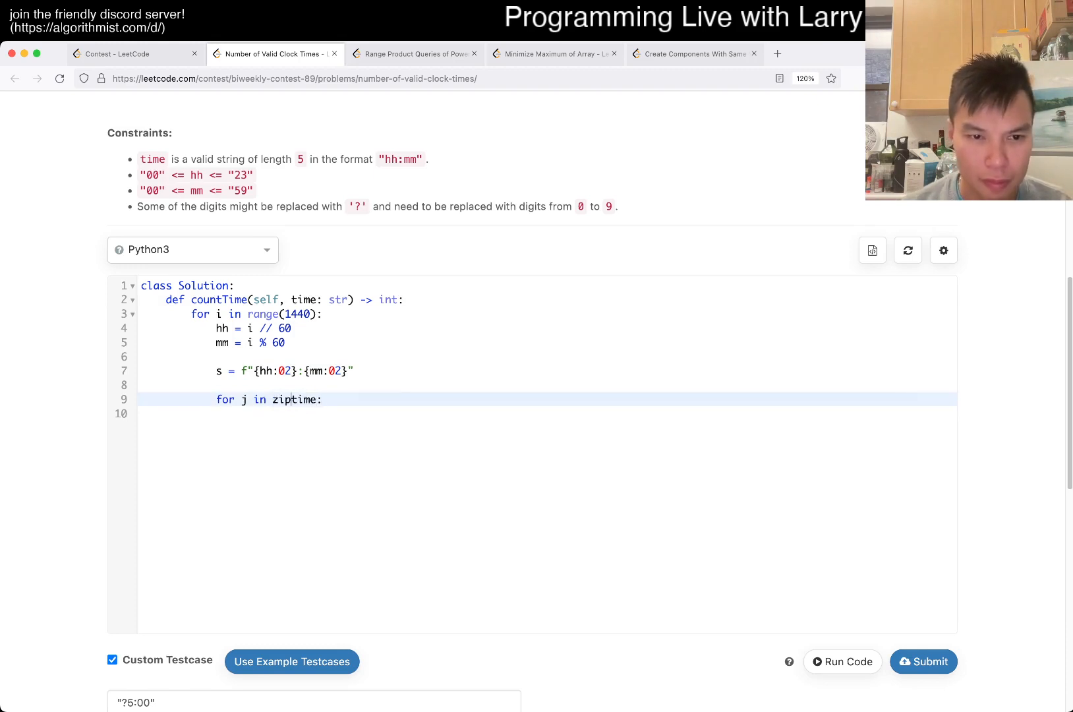
{"action": "type", "text": "(time, s)"}
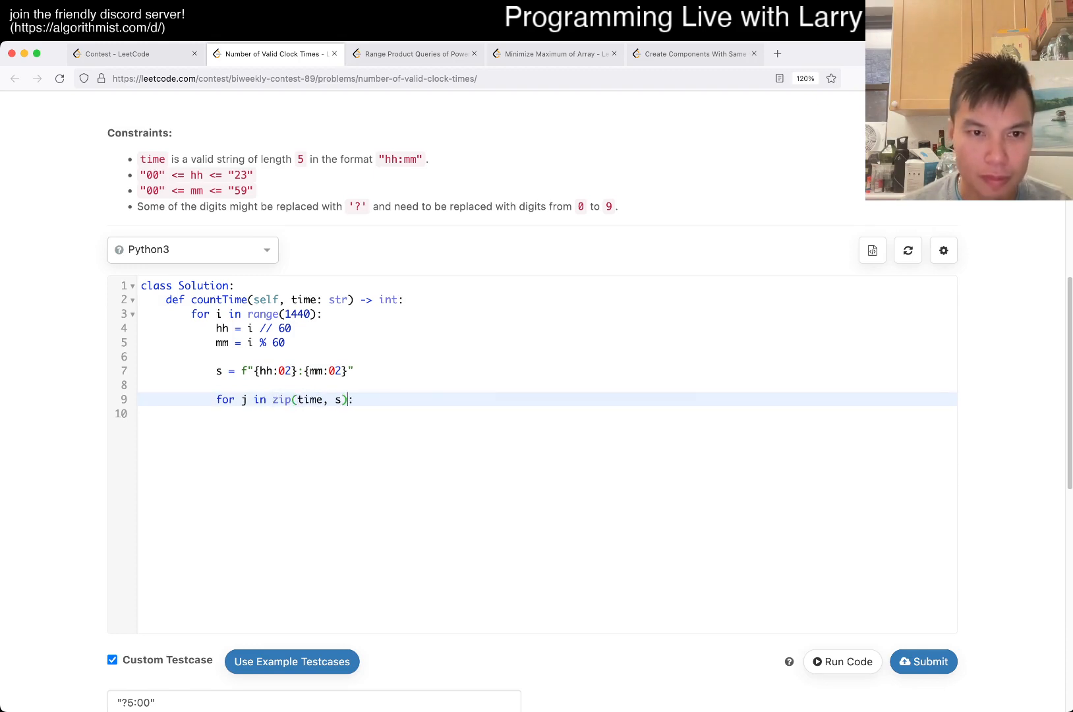
{"action": "type", "text": "count = 0"}
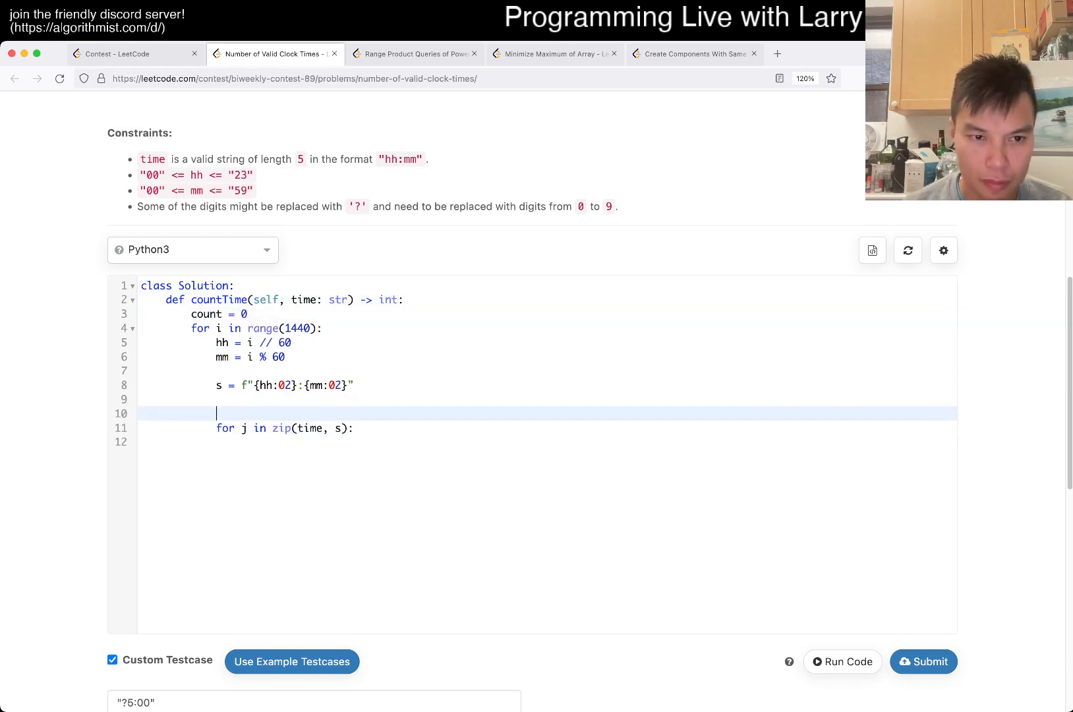
Add good = True, set it False when a != b and b != "?", increment and return count.
{"action": "type", "text": "good = True"}
{"action": "left_click", "coordinate": [547, 442]}
{"action": "type", "text": "if s"}
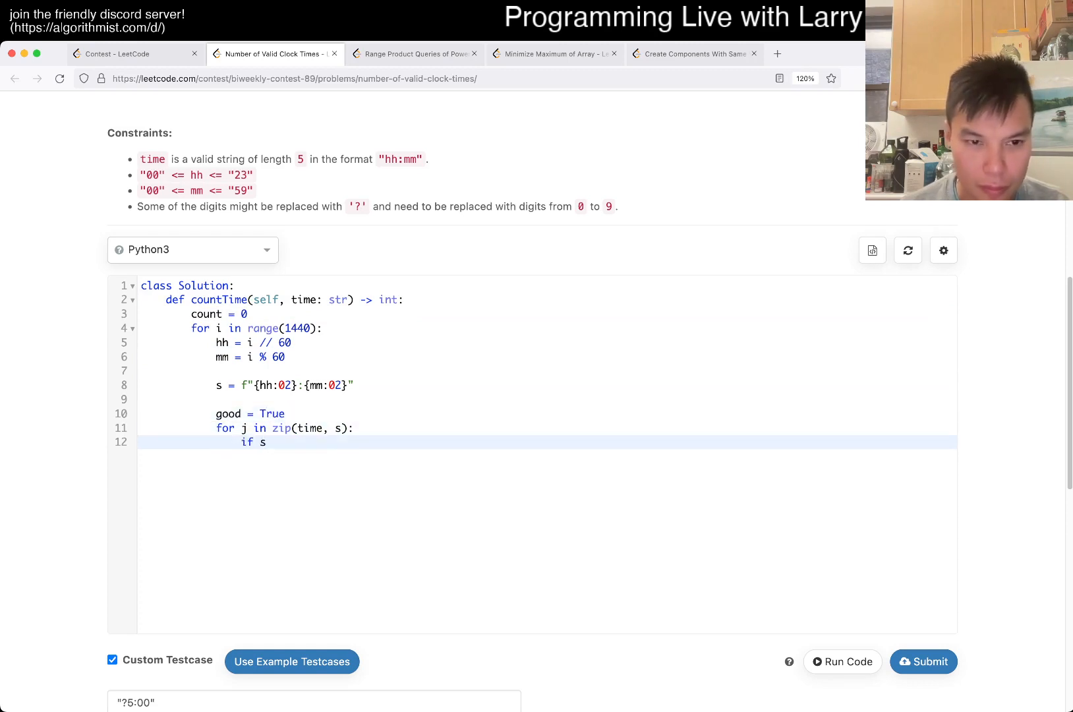
{"action": "type", "text": "a != b"}
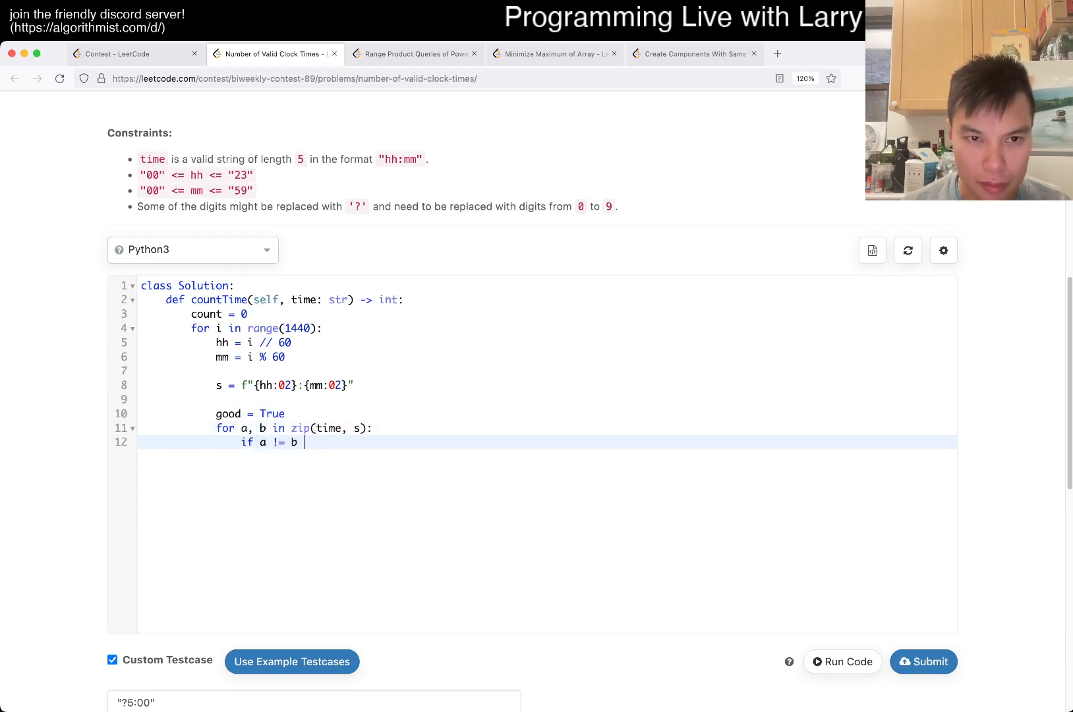
{"action": "type", "text": "a"}
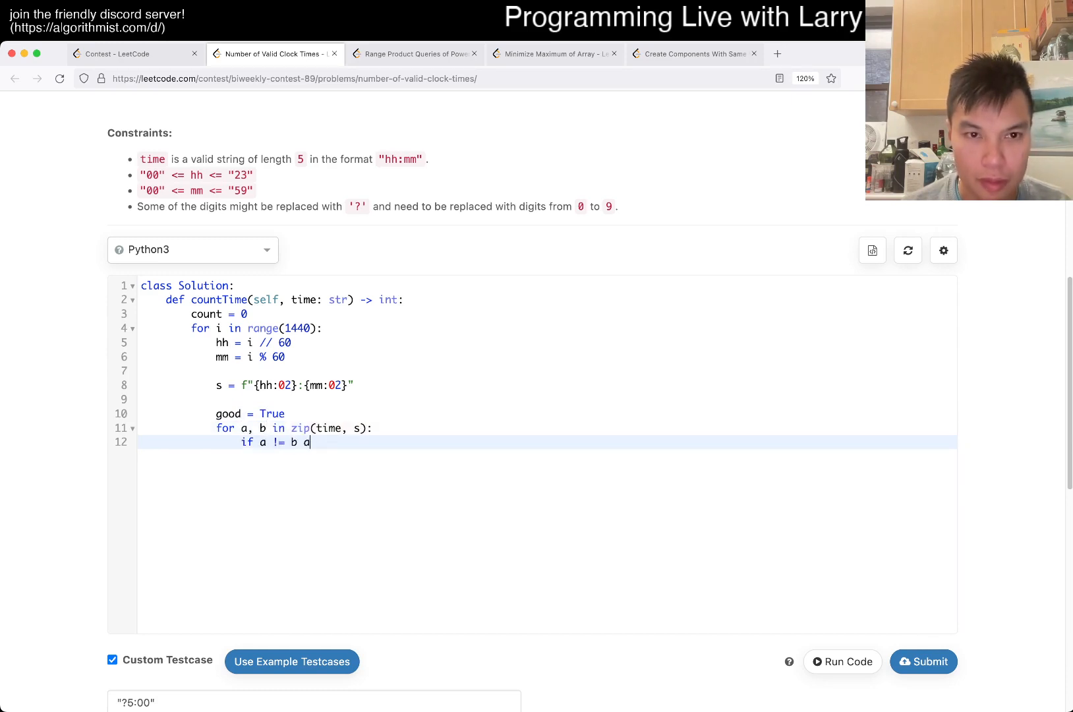
{"action": "type", "text": "nd b !"}
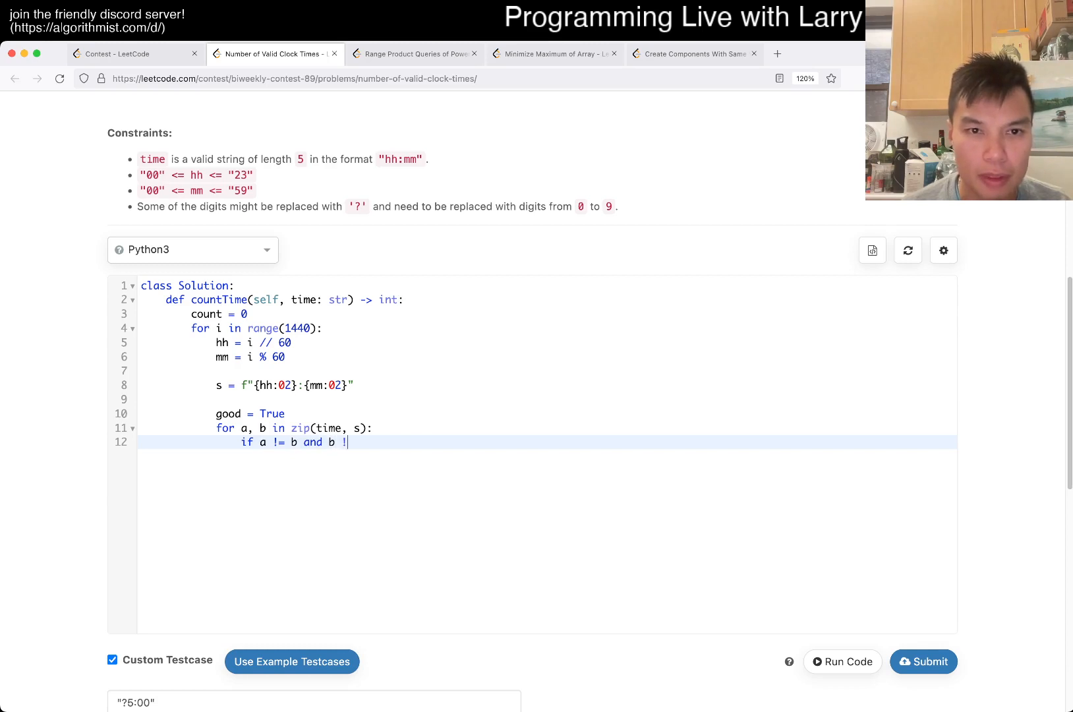
{"action": "type", "text": "= \"\""}
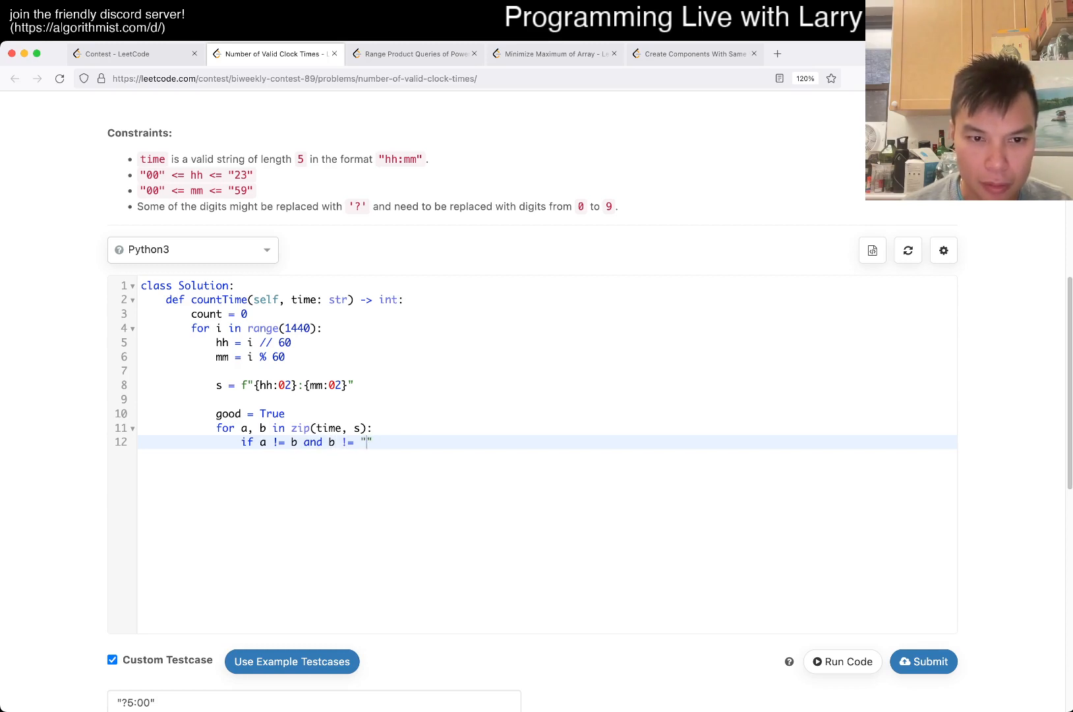
{"action": "type", "text": "?"}
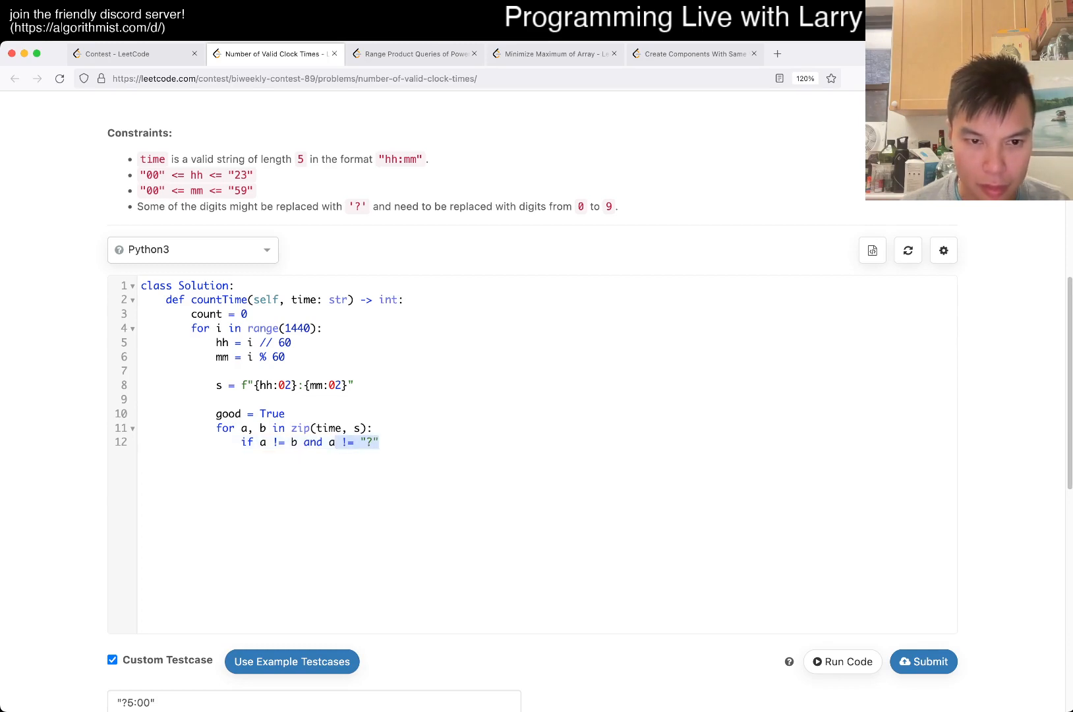
{"action": "type", "text": "\":"}
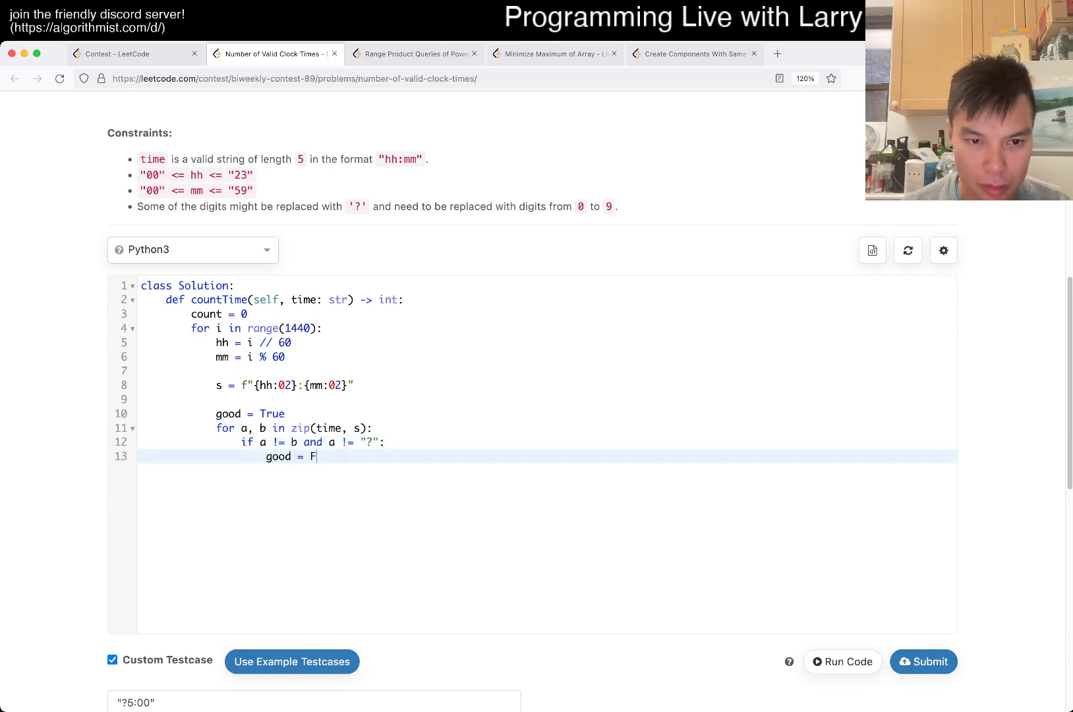
{"action": "type", "text": "alse"}
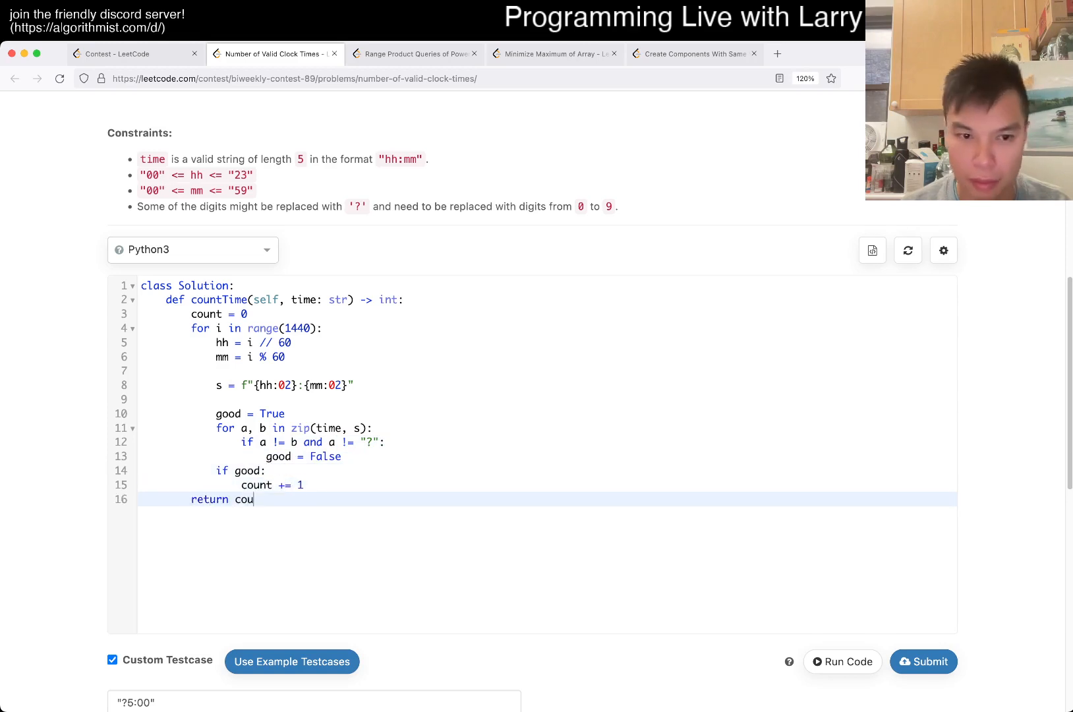
{"action": "type", "text": "nt"}
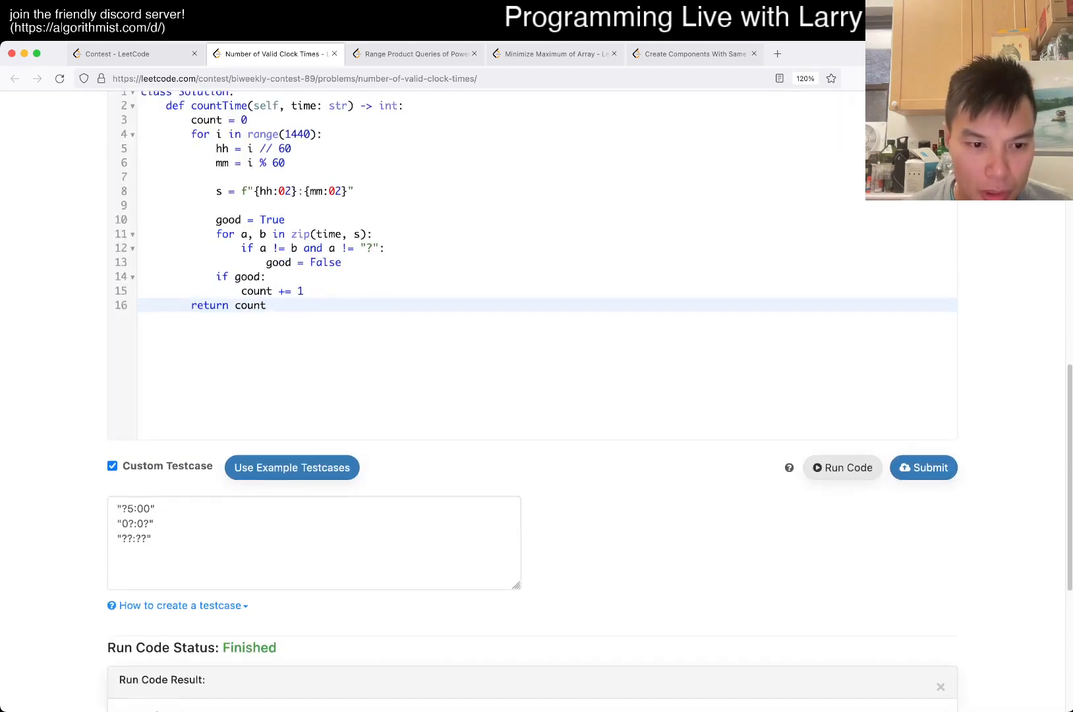
{"action": "scroll", "scroll_direction": "down", "scroll_amount": 3}
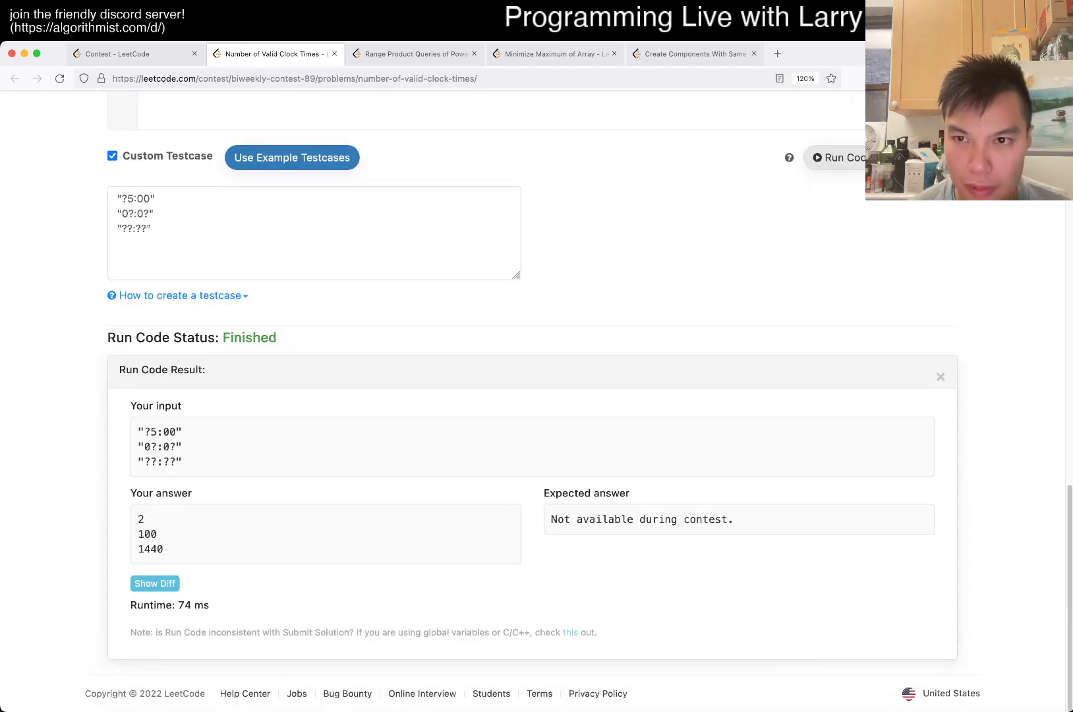
Leave the solved problem and open the Biweekly Contest 89 ranking page.
{"action": "left_click", "coordinate": [410, 54]}
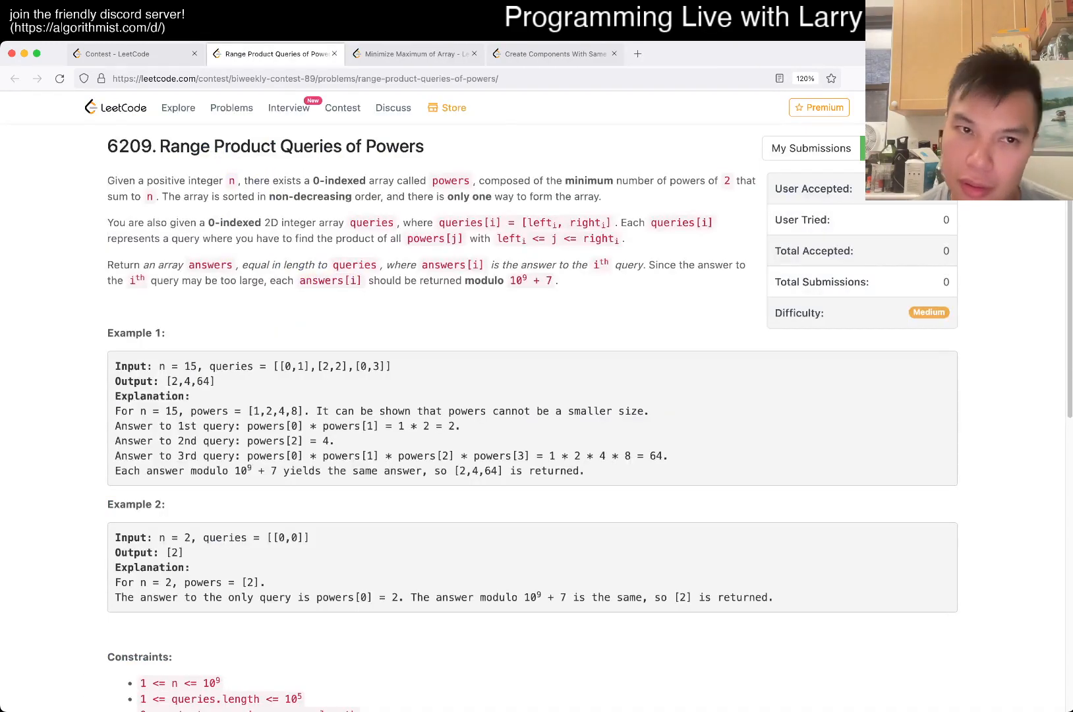
{"action": "left_click", "coordinate": [133, 53]}
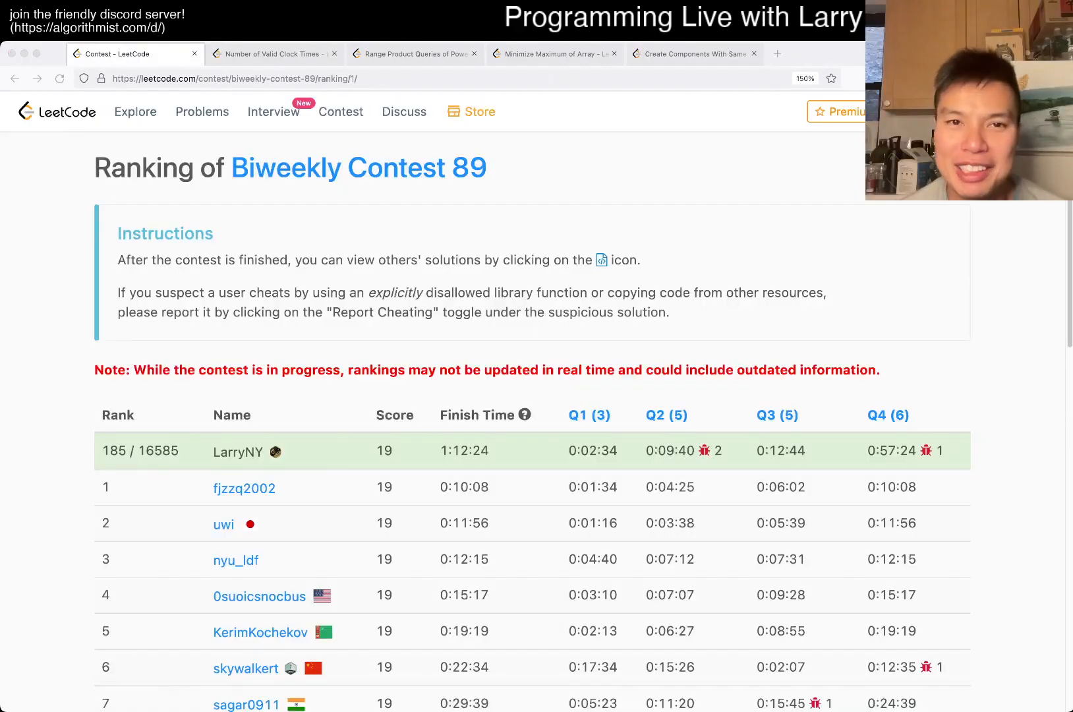